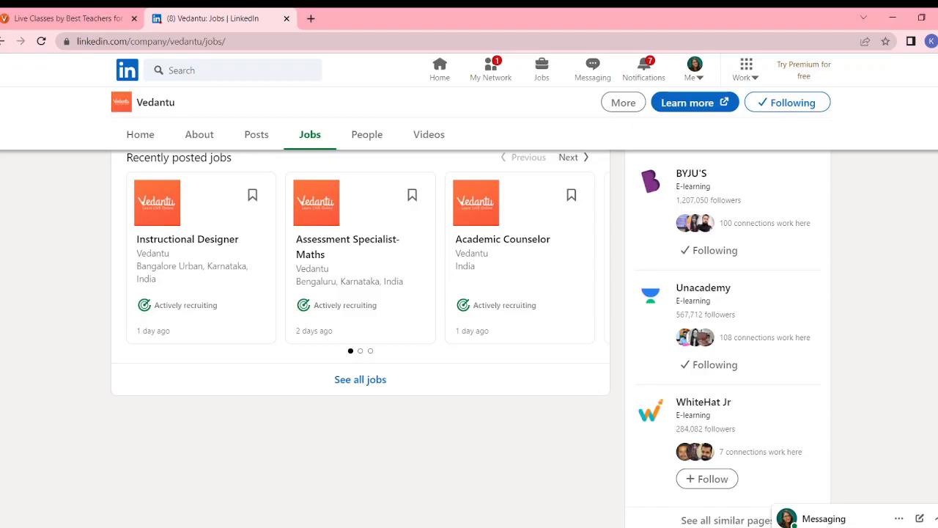
# Review the Vedantu Assessment Specialist - Maths listing on LinkedIn, expanding and collapsing its full description.
pyautogui.scroll(-3)
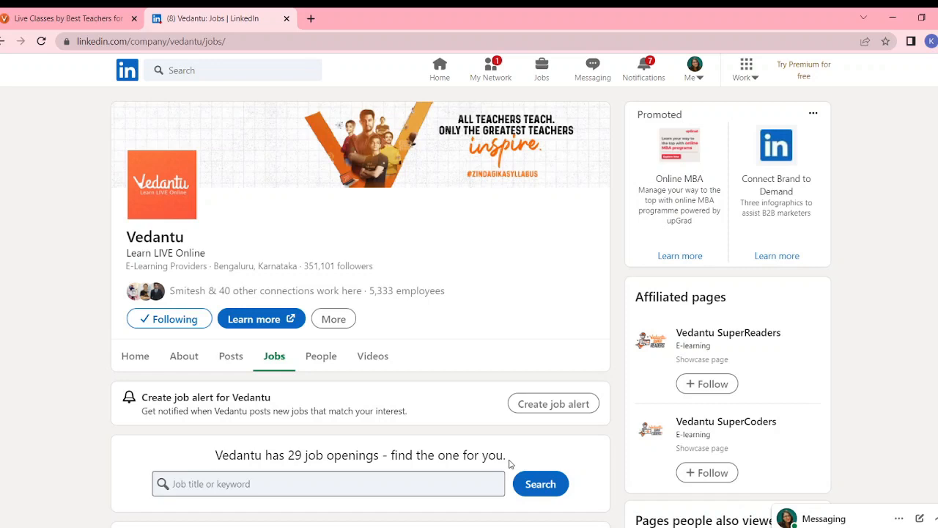
pyautogui.moveTo(592, 29)
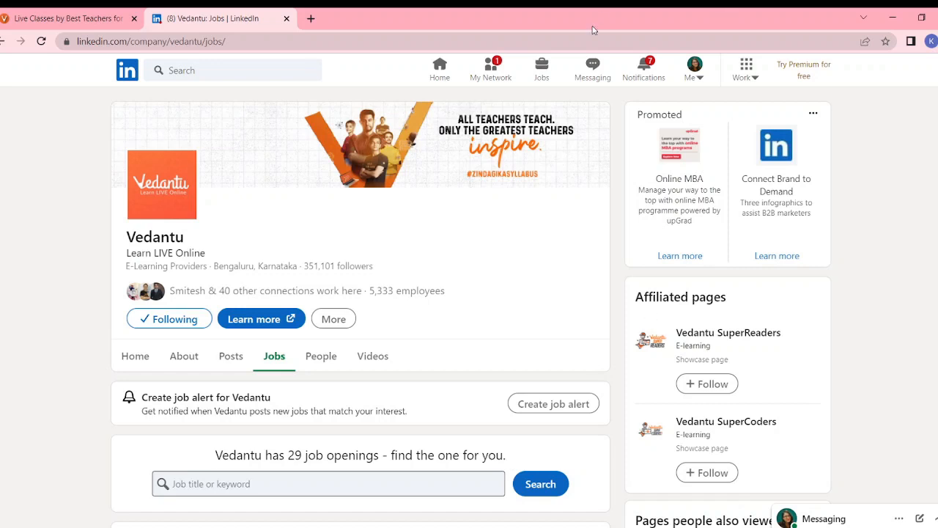
pyautogui.moveTo(490, 71)
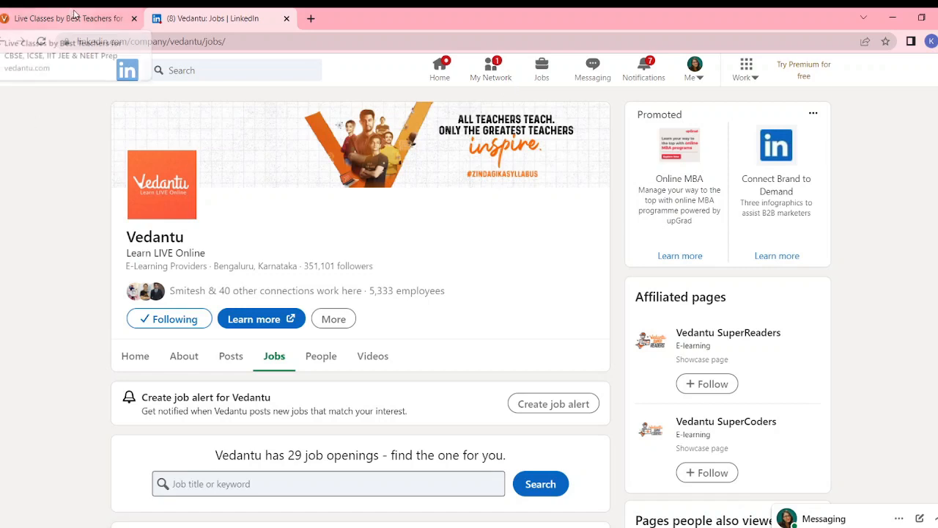
pyautogui.moveTo(449, 258)
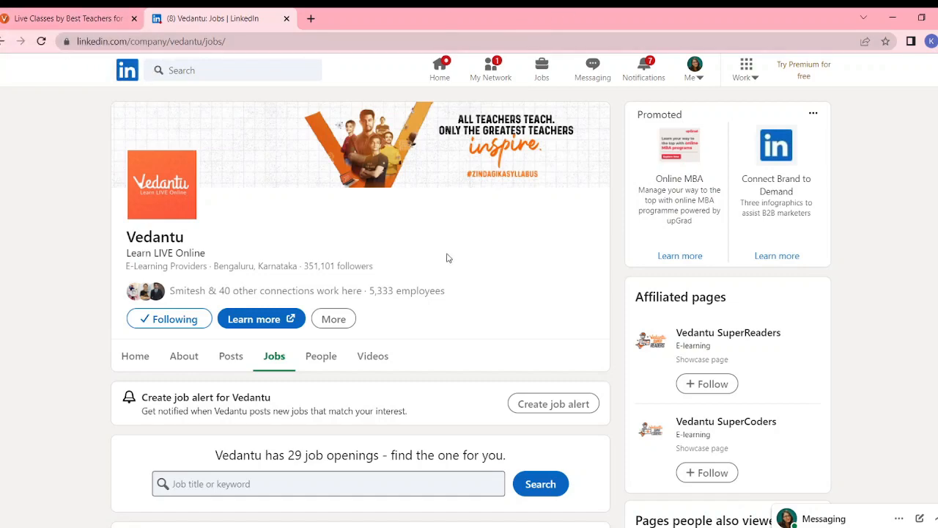
pyautogui.scroll(-3)
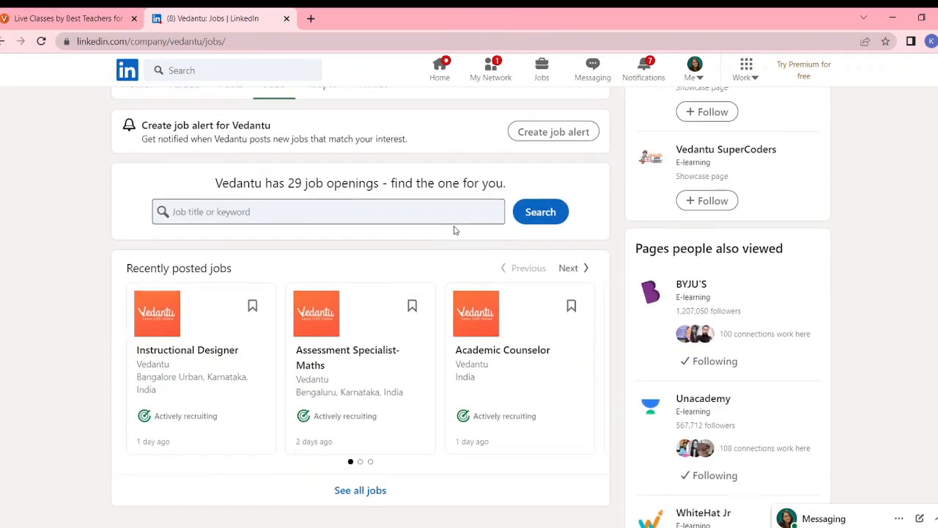
pyautogui.scroll(-3)
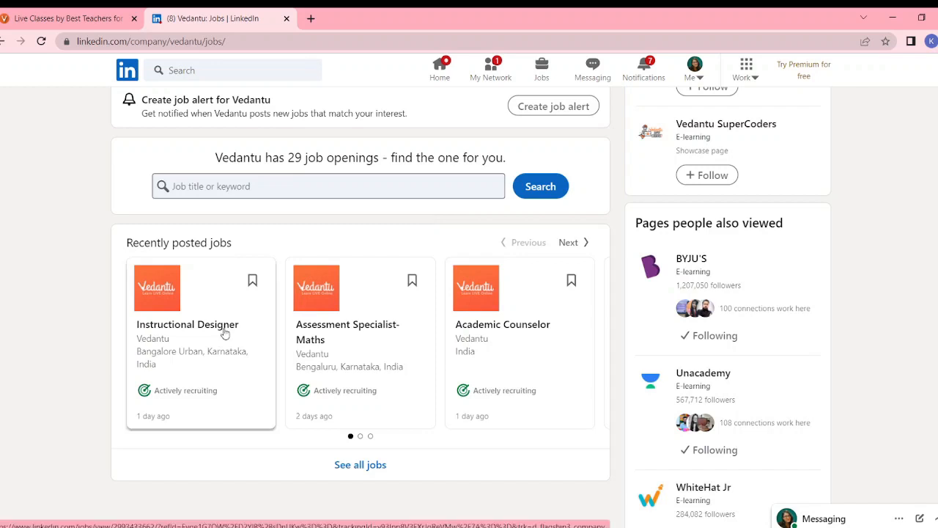
pyautogui.moveTo(116, 393)
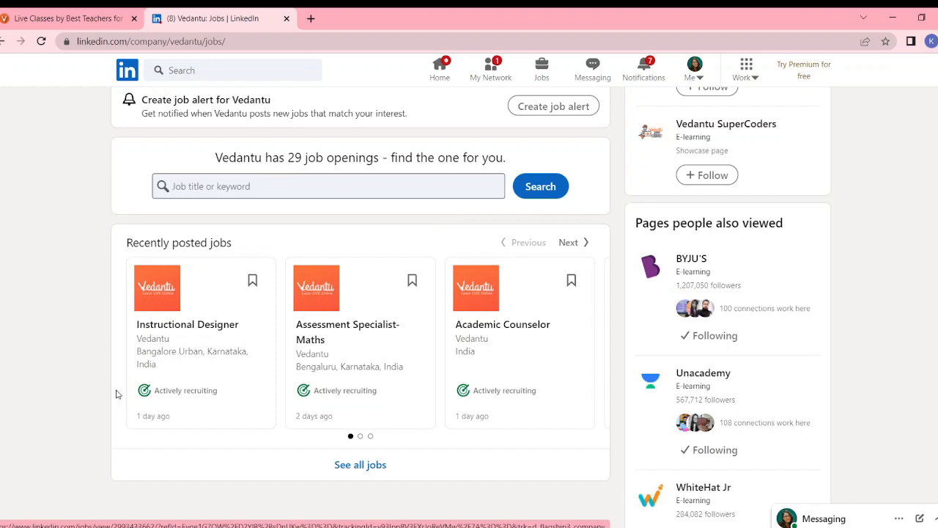
pyautogui.moveTo(161, 415)
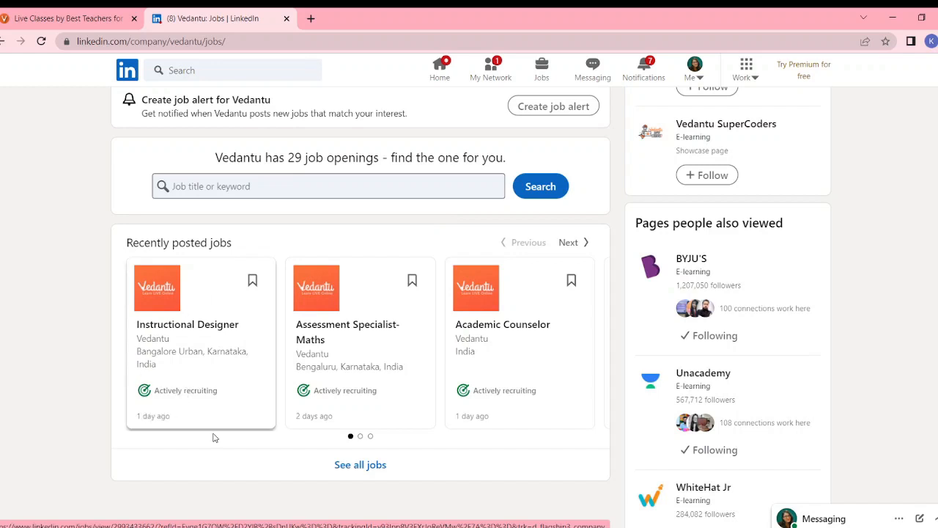
pyautogui.moveTo(342, 405)
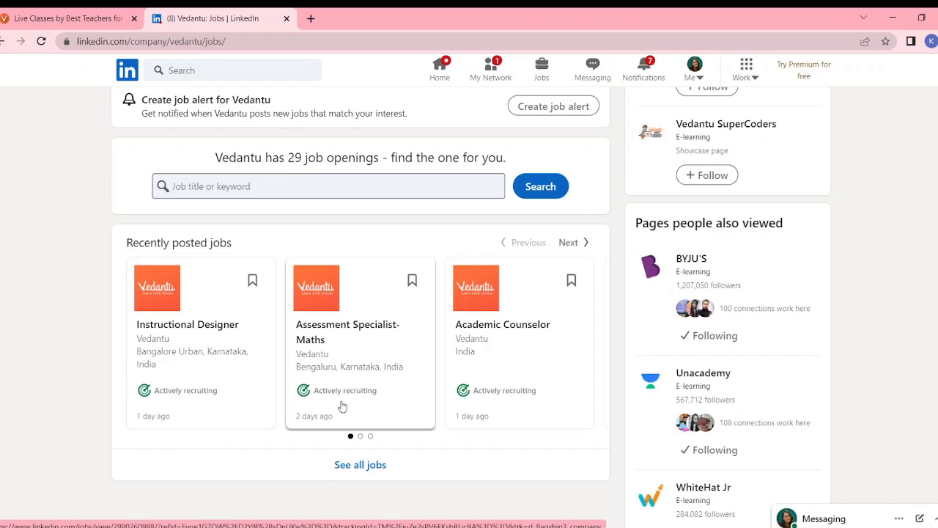
pyautogui.click(348, 331)
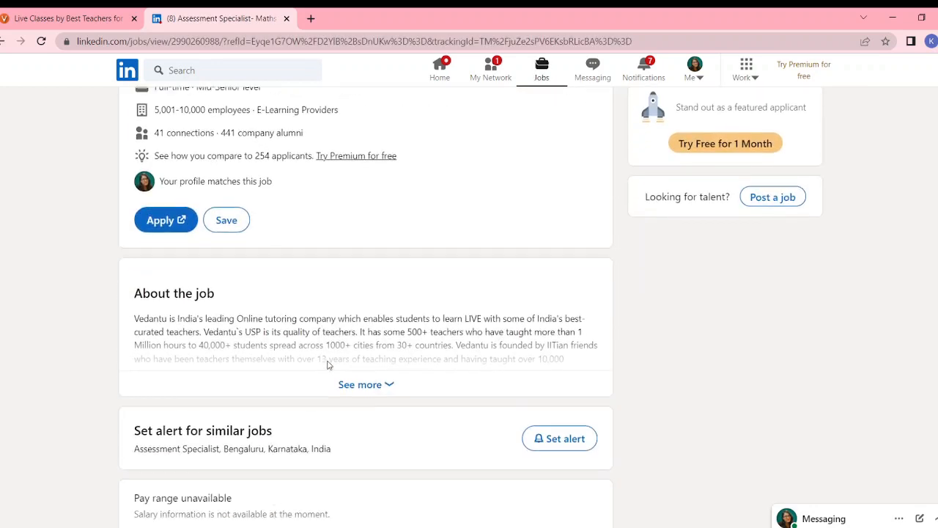
pyautogui.click(366, 384)
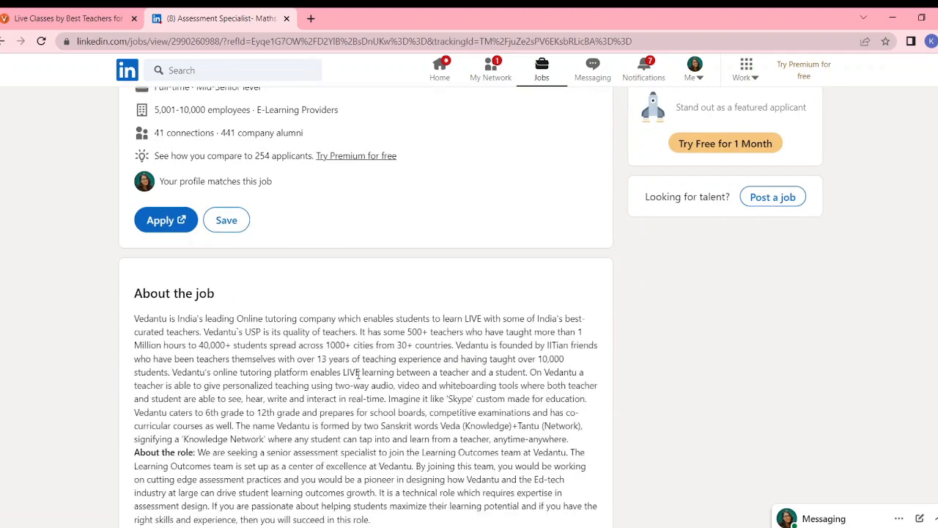
pyautogui.scroll(-3)
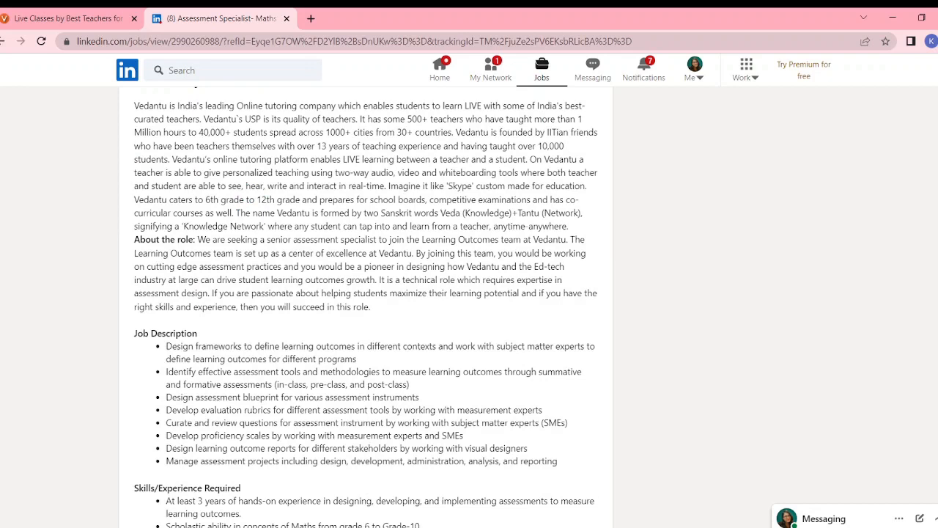
pyautogui.moveTo(902, 343)
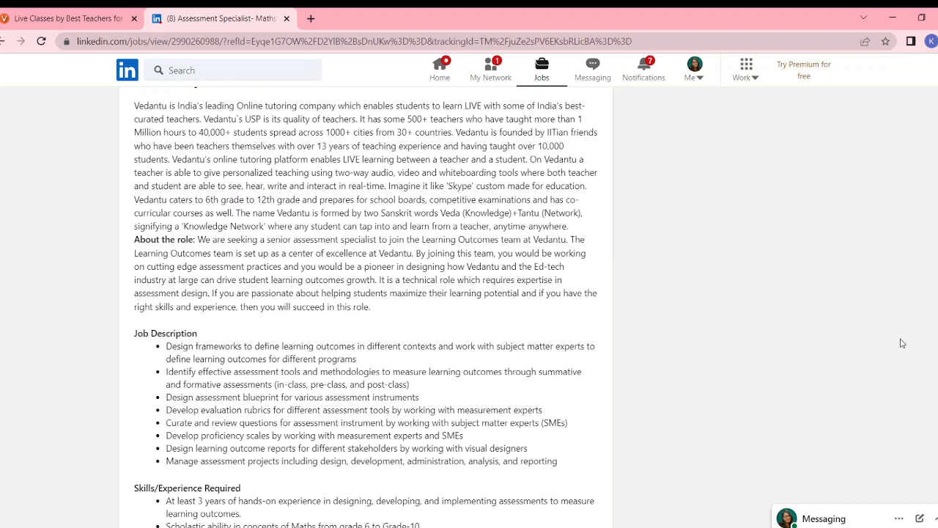
pyautogui.moveTo(812, 451)
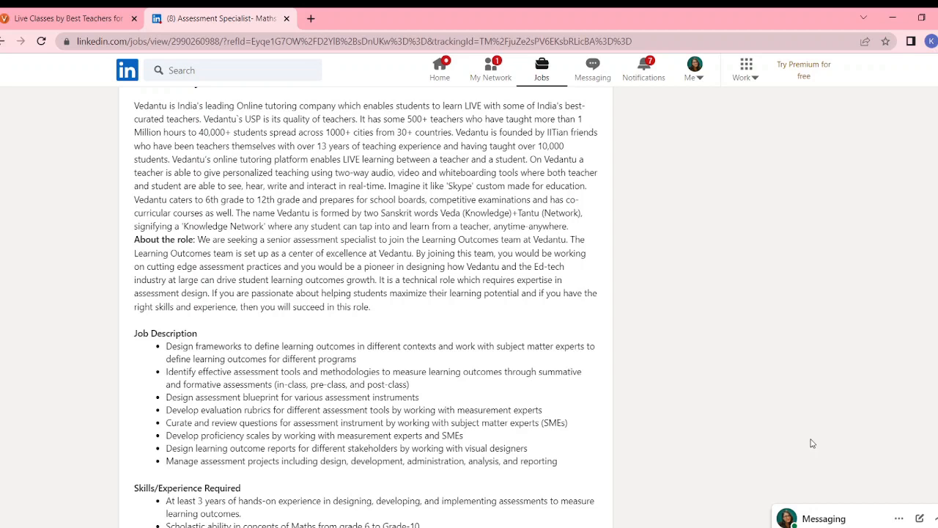
pyautogui.moveTo(813, 452)
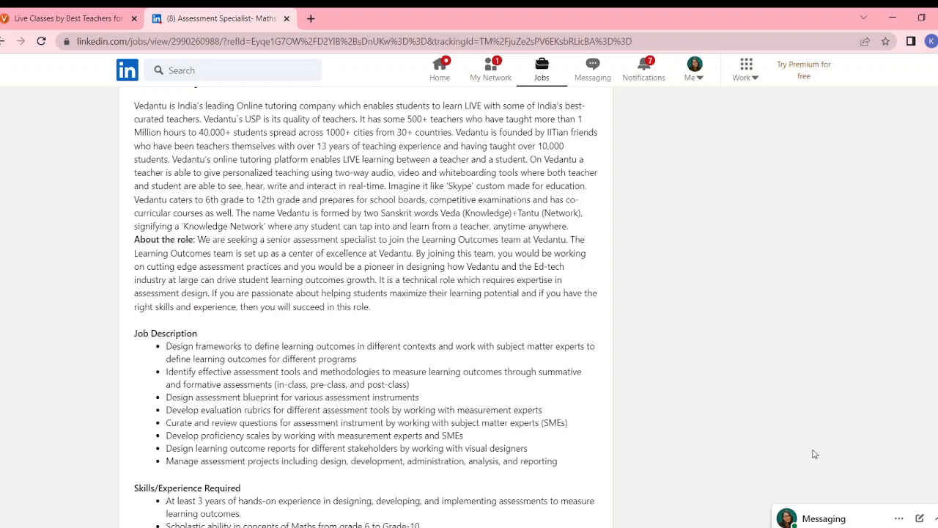
pyautogui.moveTo(360, 394)
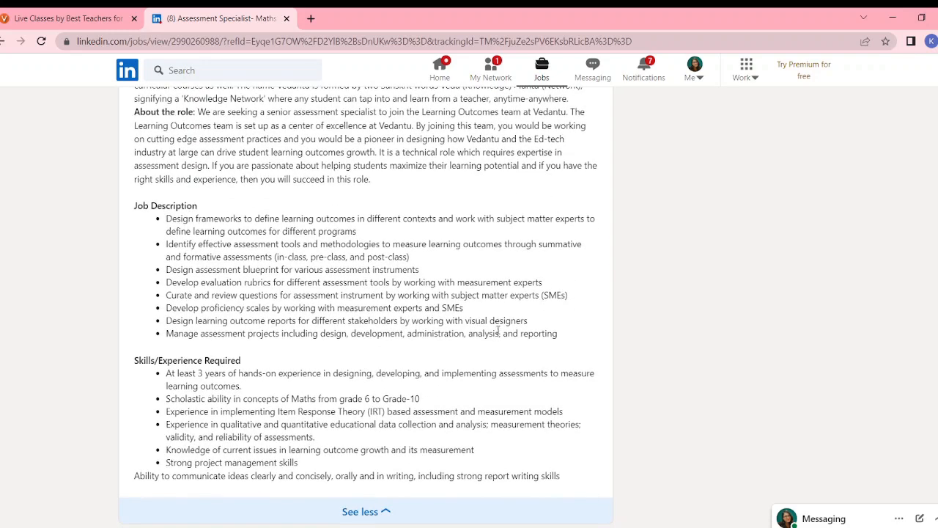
pyautogui.moveTo(426, 360)
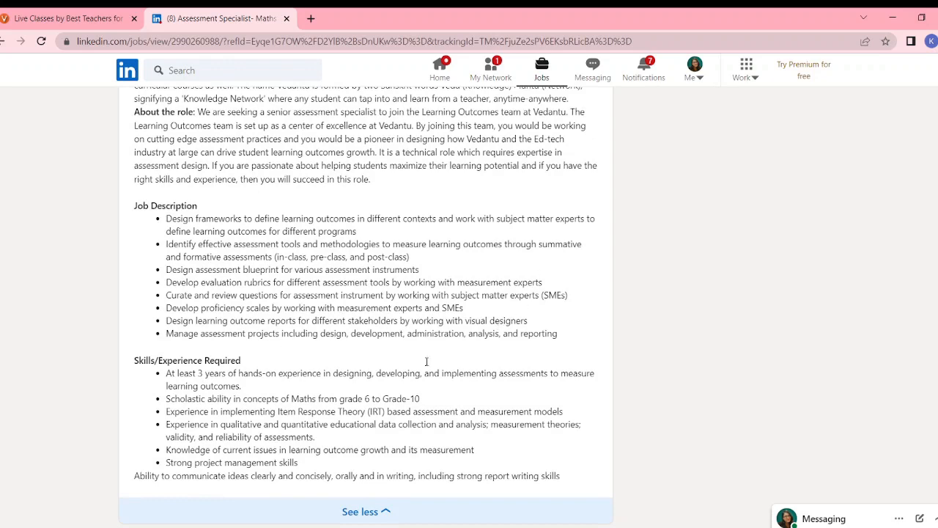
pyautogui.scroll(-3)
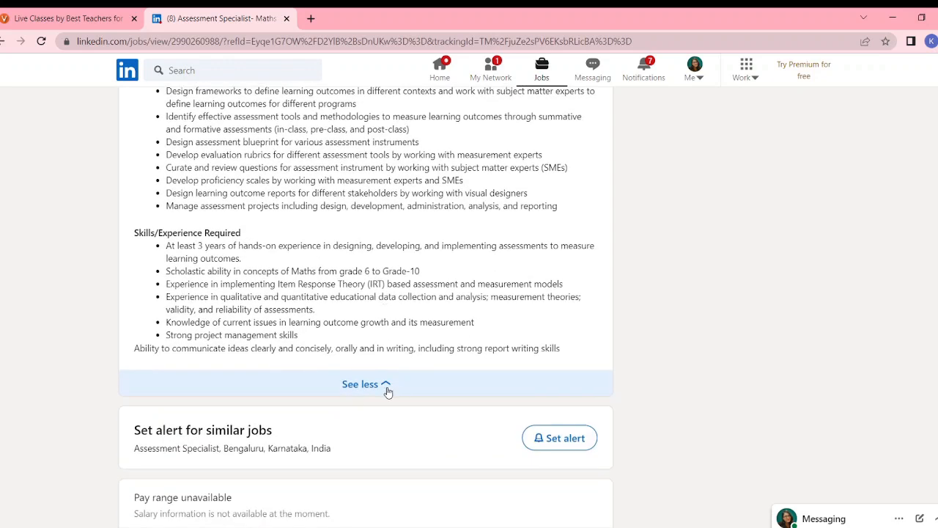
pyautogui.click(359, 383)
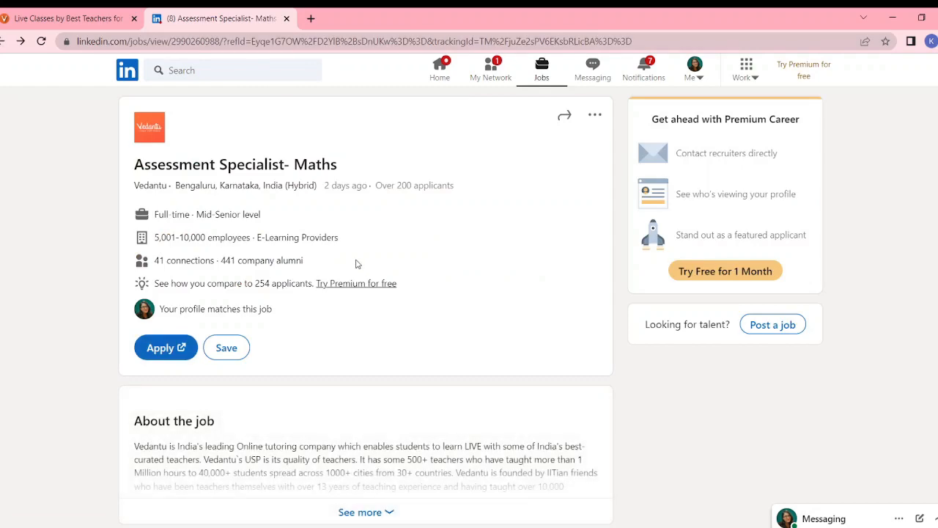
pyautogui.scroll(-3)
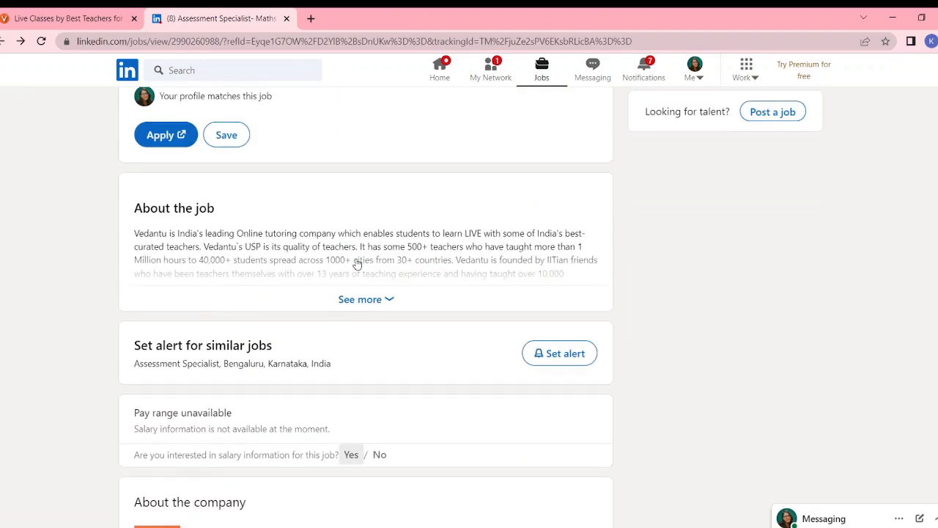
pyautogui.scroll(3)
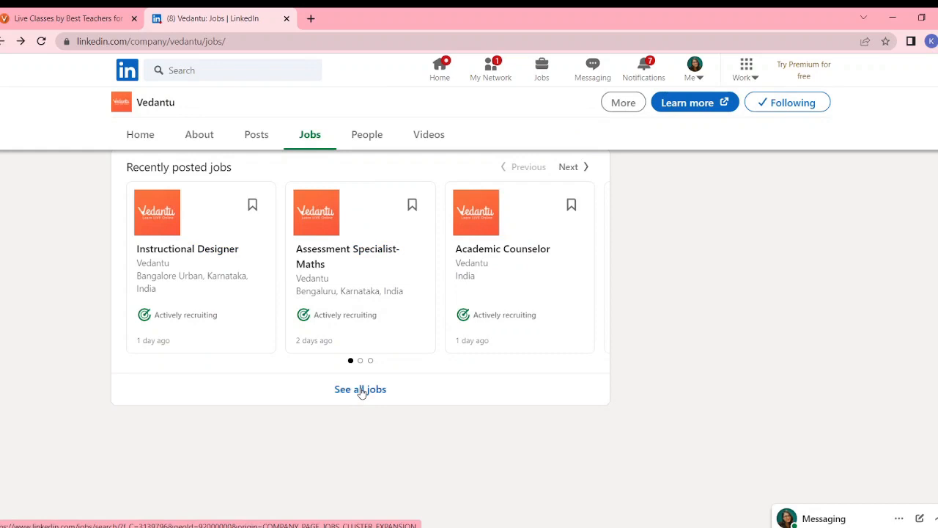
# Show all 29 Vedantu jobs, open the Academic Counselor posting and highlight 'Over 200 applicants'.
pyautogui.click(360, 390)
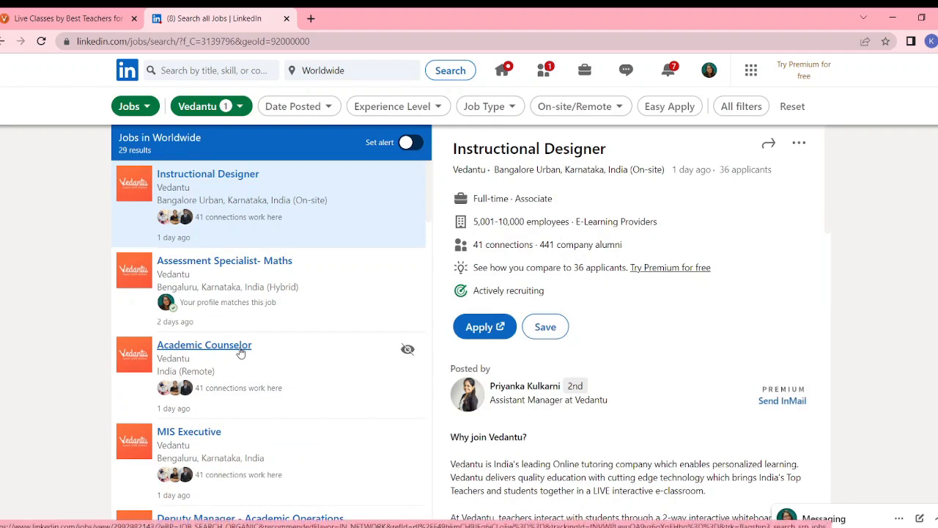
pyautogui.click(204, 344)
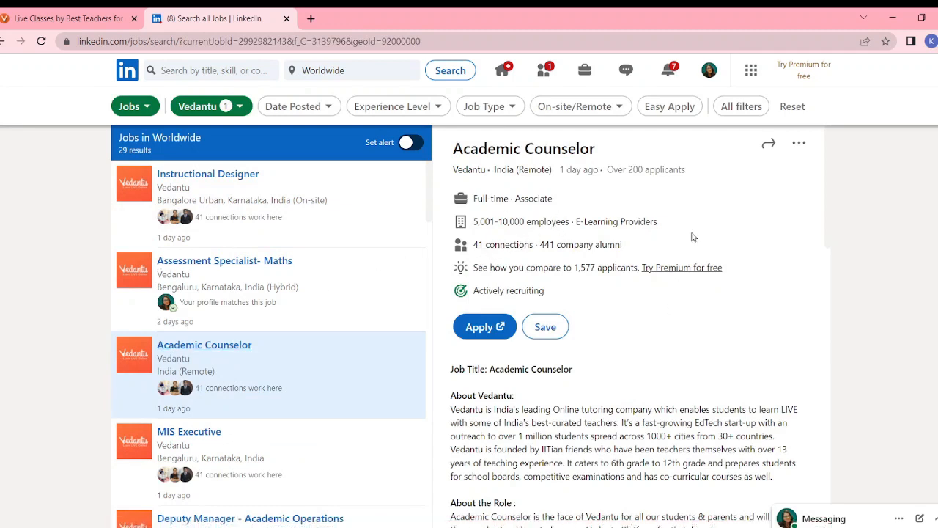
pyautogui.moveTo(687, 175)
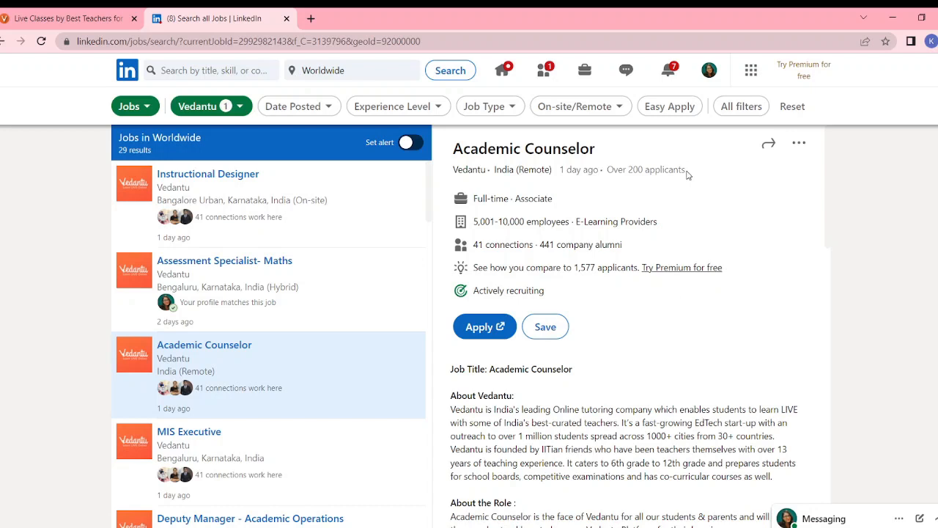
pyautogui.doubleClick(645, 170)
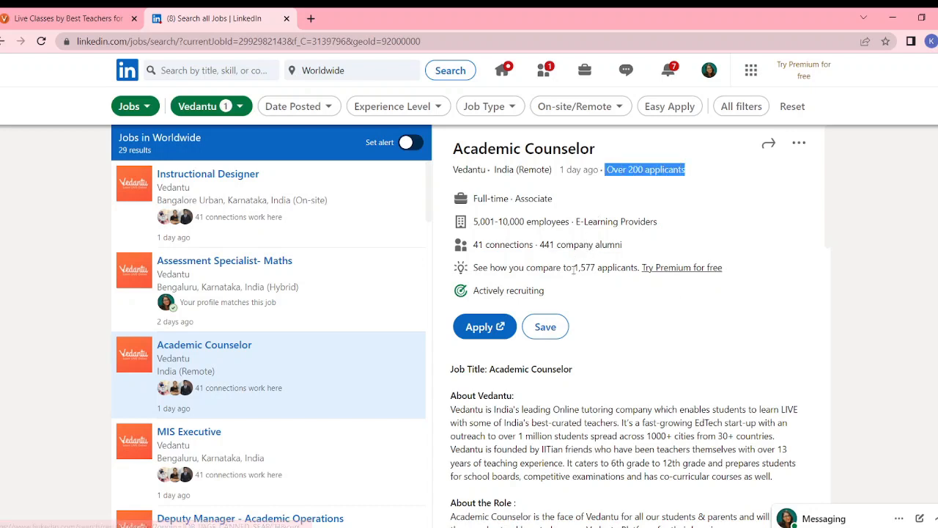
pyautogui.moveTo(589, 286)
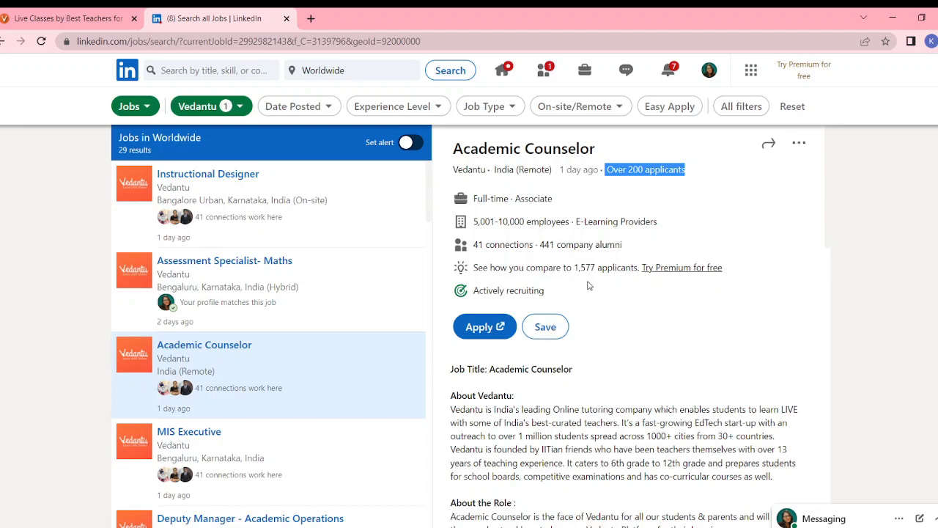
pyautogui.moveTo(636, 192)
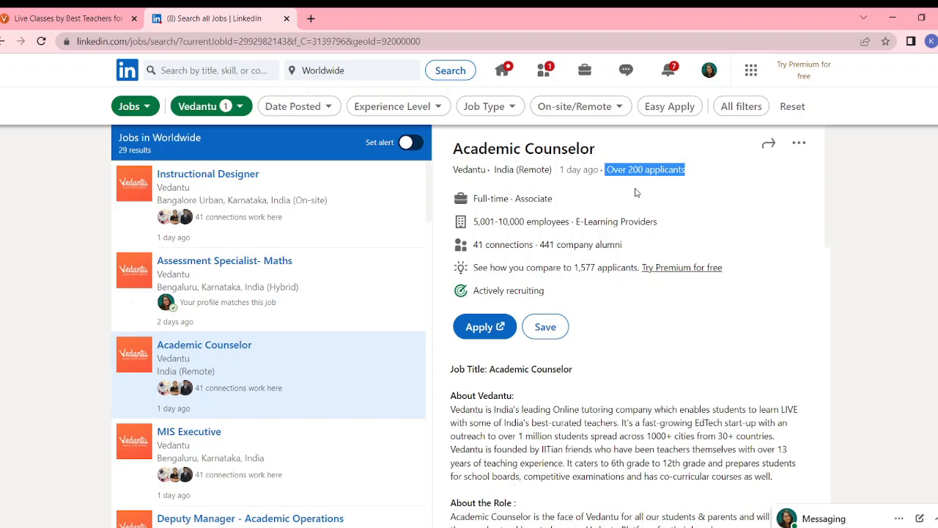
pyautogui.moveTo(765, 381)
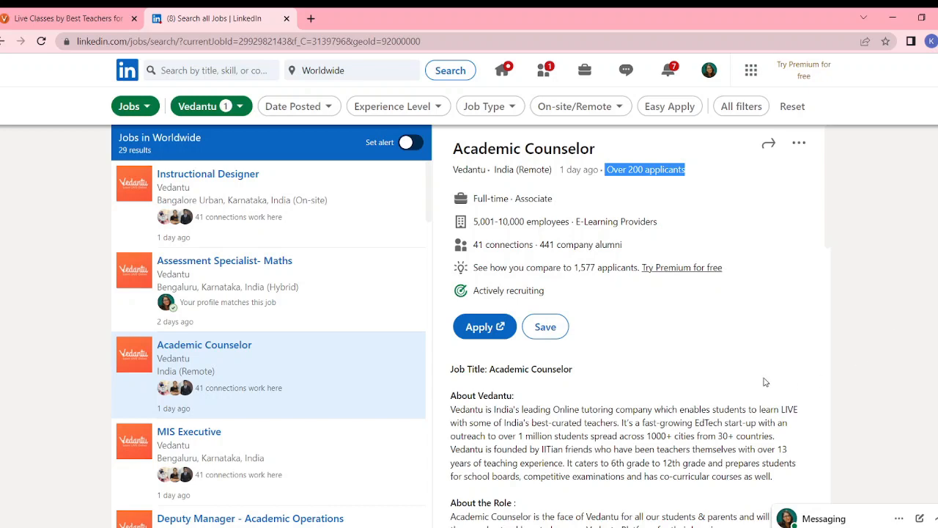
# Read the Academic Counselor role, requirements and salary down to the Apply link for the Vedantu form.
pyautogui.scroll(-3)
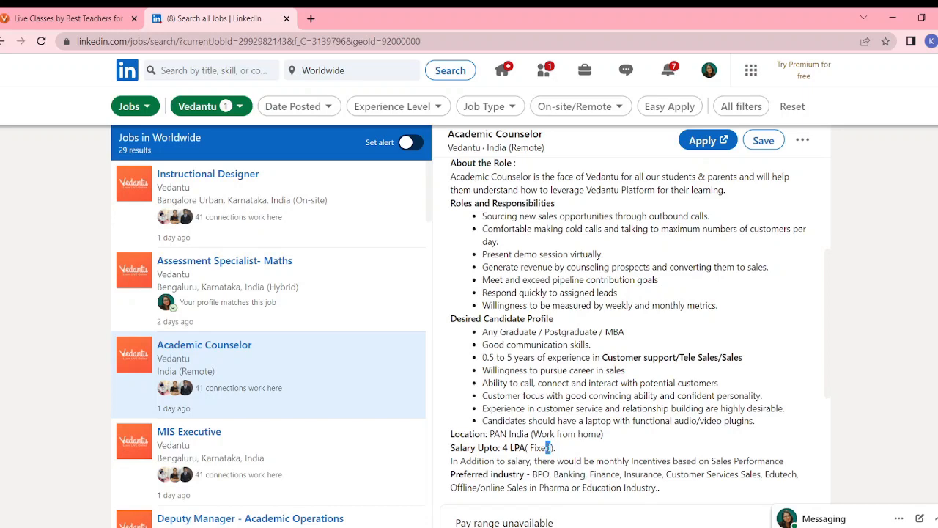
pyautogui.scroll(-3)
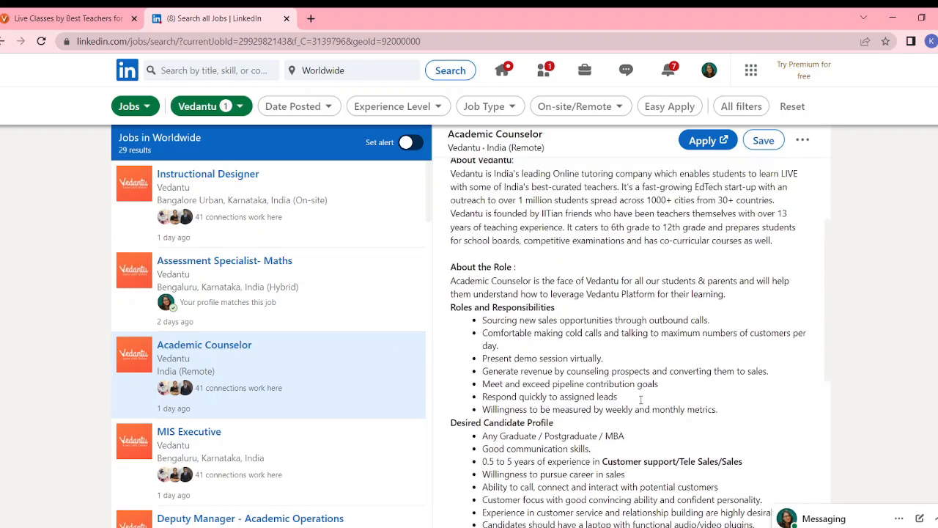
pyautogui.scroll(-3)
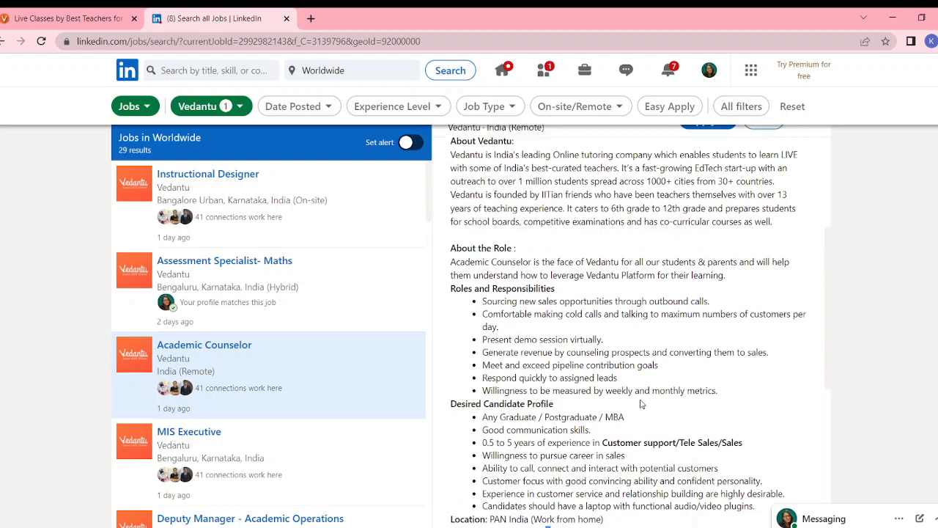
pyautogui.scroll(-3)
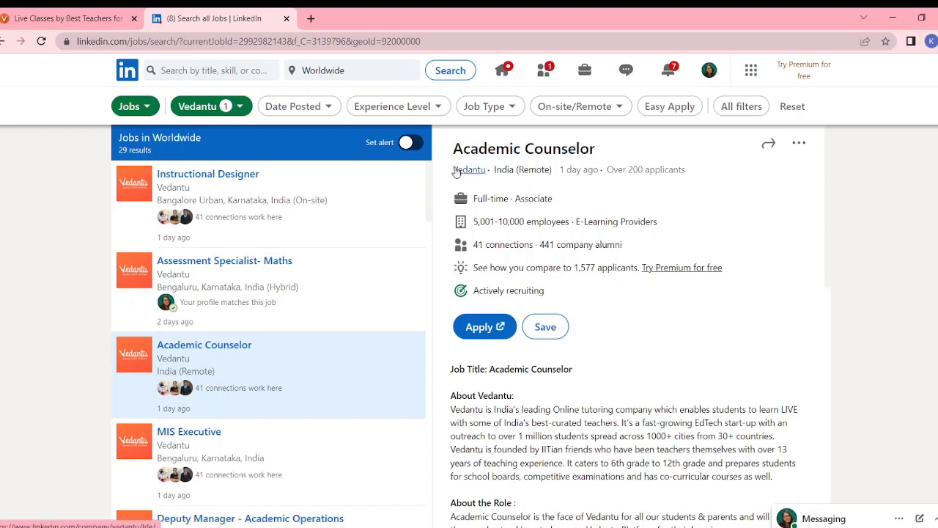
pyautogui.scroll(-3)
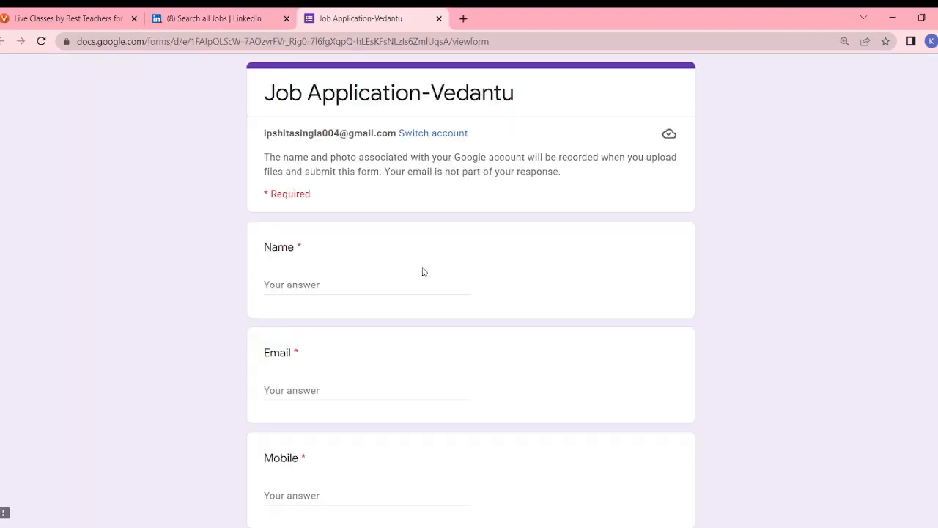
# Browse the Job Application-Vedantu form's qualification, experience, CTC and language fields, then return to LinkedIn.
pyautogui.scroll(-3)
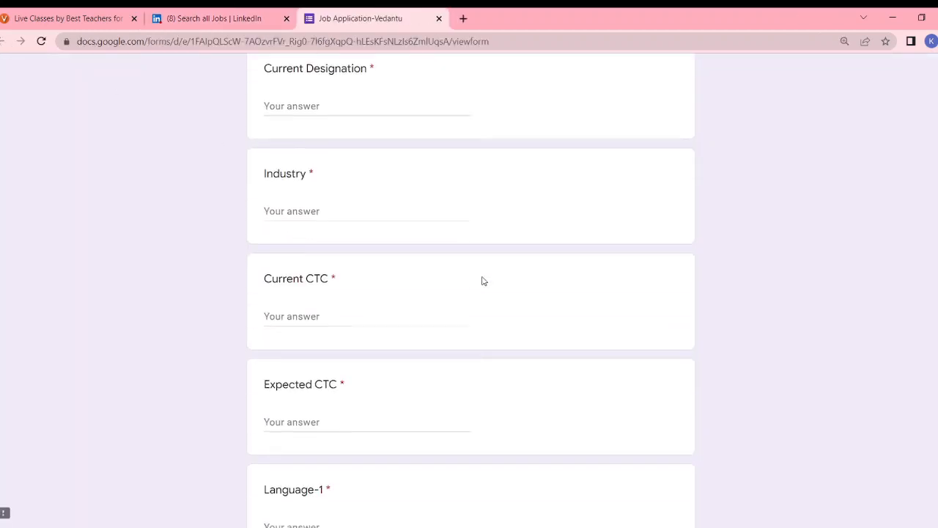
pyautogui.scroll(-3)
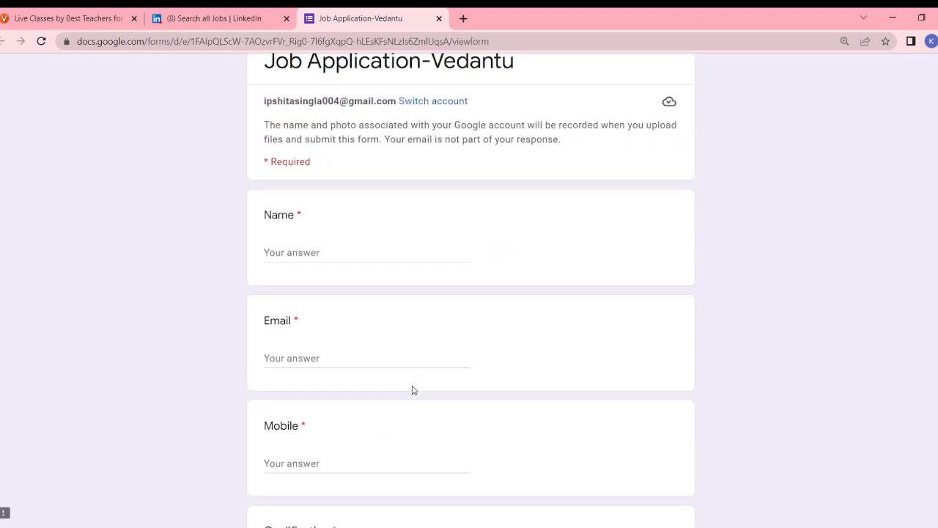
pyautogui.scroll(3)
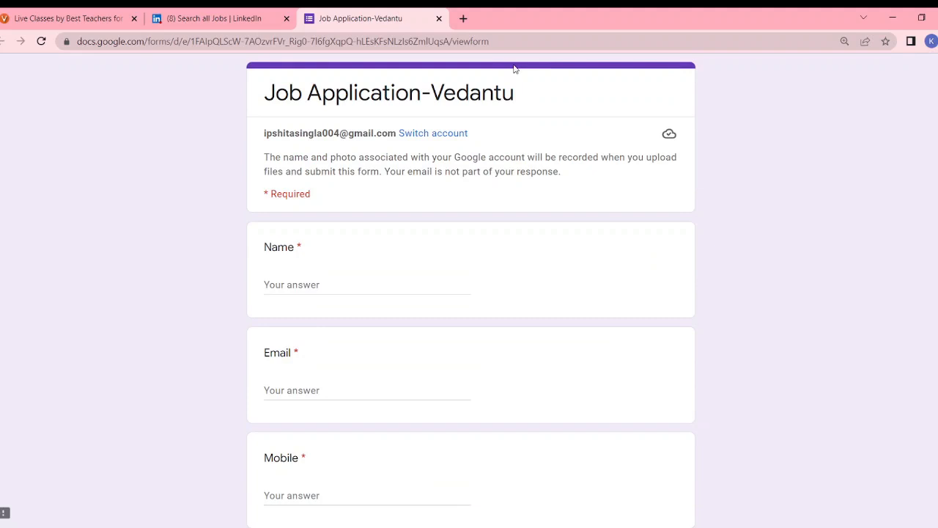
pyautogui.scroll(-3)
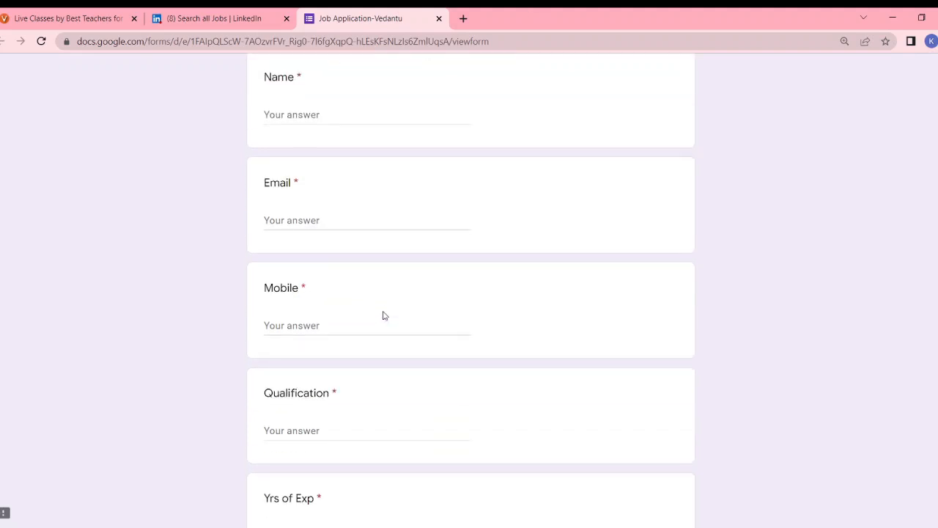
pyautogui.click(213, 17)
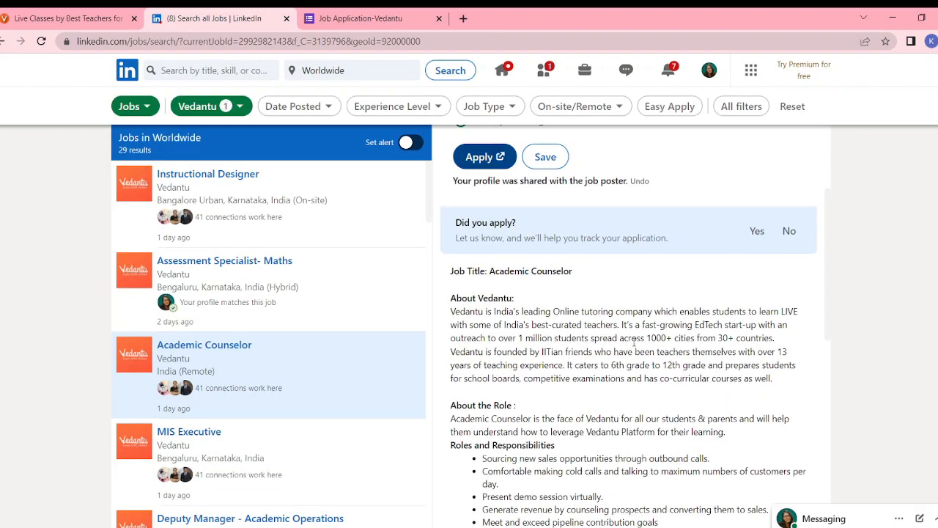
# Leave the LinkedIn Vedantu job results and switch to the Vedantu 'Live Classes' homepage tab.
pyautogui.scroll(-3)
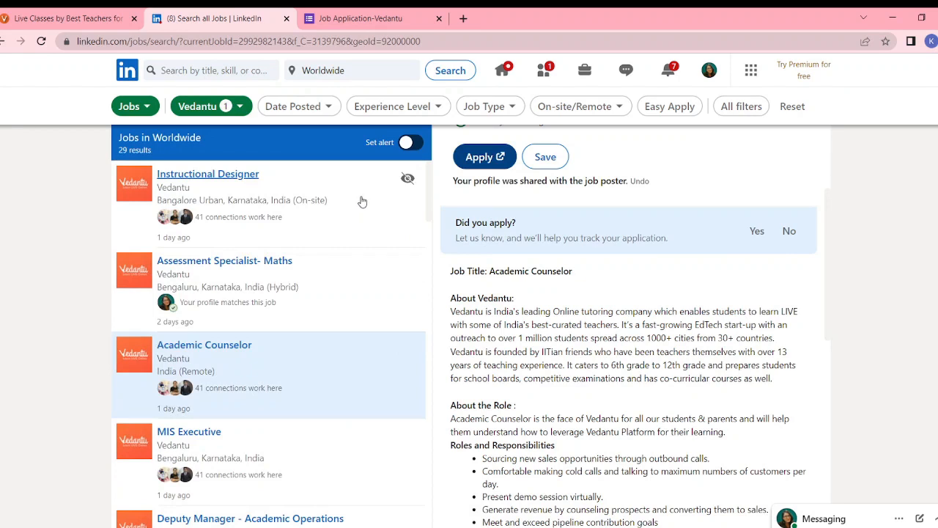
pyautogui.moveTo(311, 274)
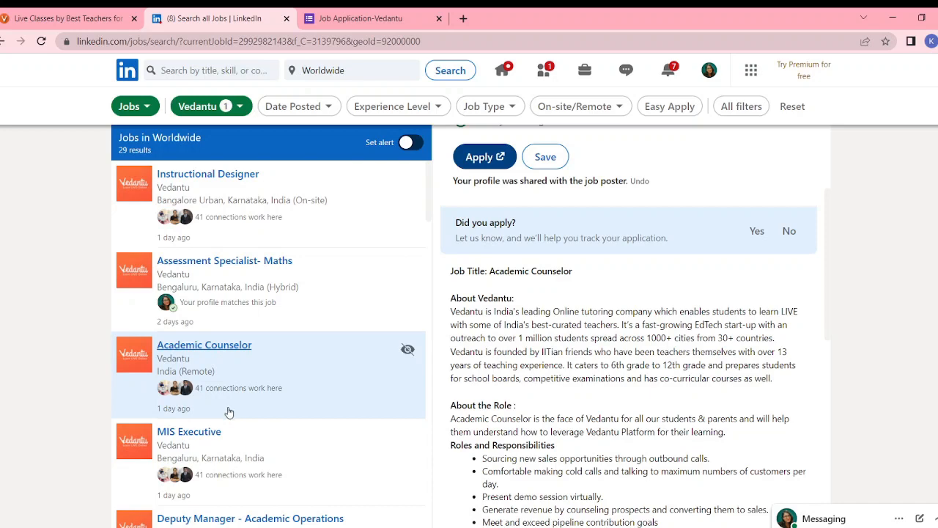
pyautogui.click(70, 17)
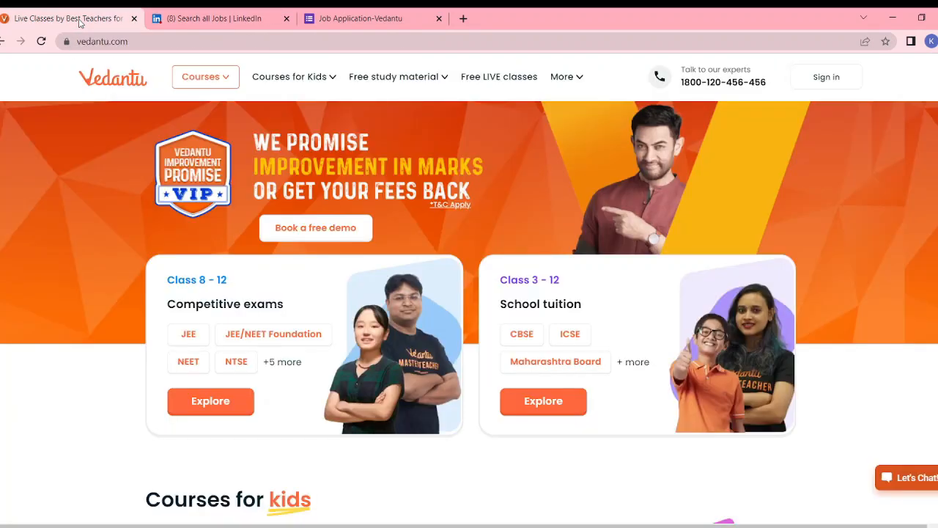
# Scroll the vedantu.com homepage down to the footer's Company links: Careers, About us, Contact us.
pyautogui.click(399, 76)
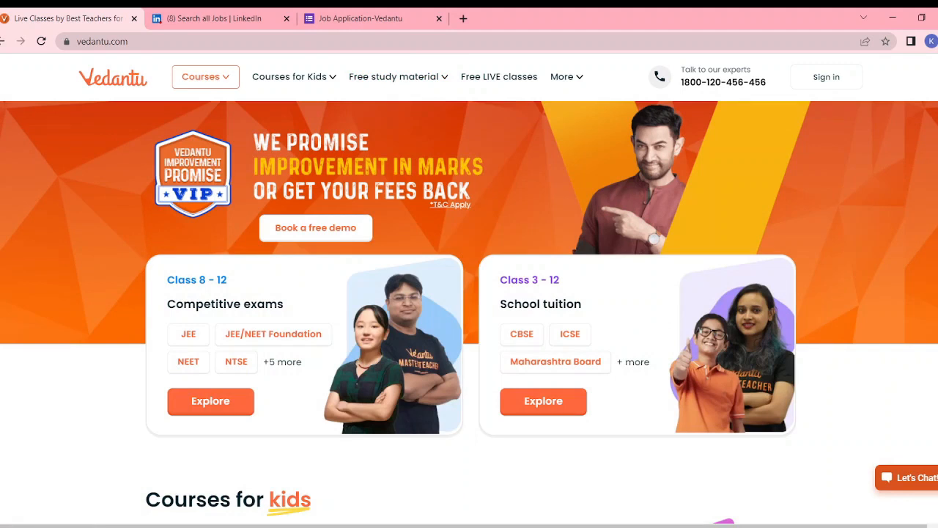
pyautogui.scroll(-3)
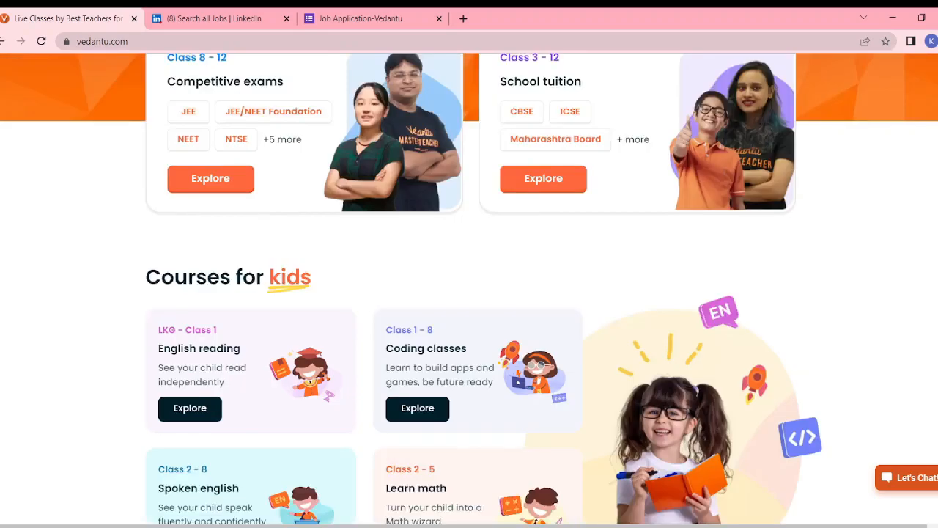
pyautogui.scroll(-3)
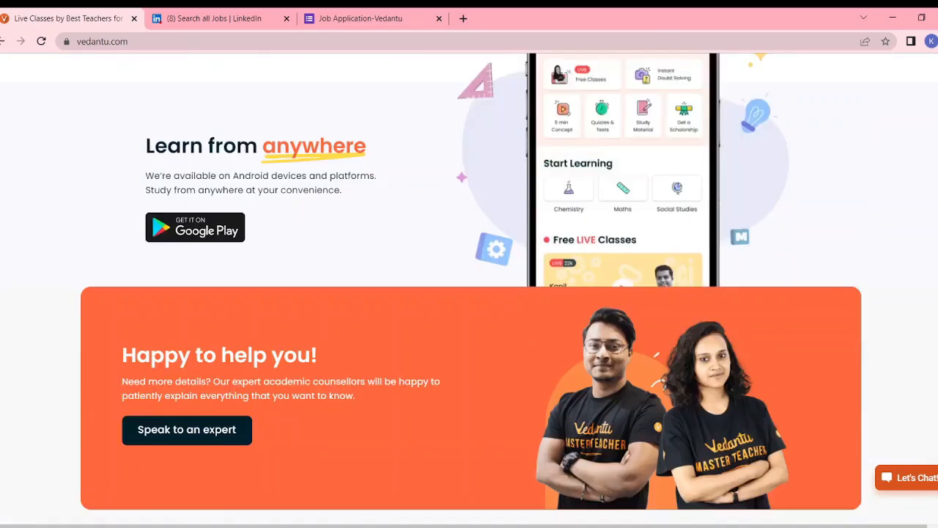
pyautogui.scroll(-3)
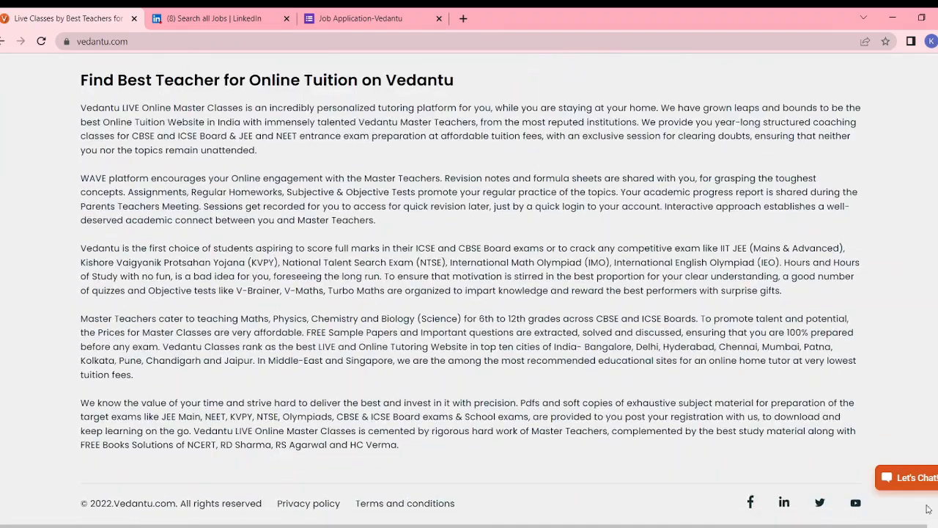
pyautogui.scroll(-3)
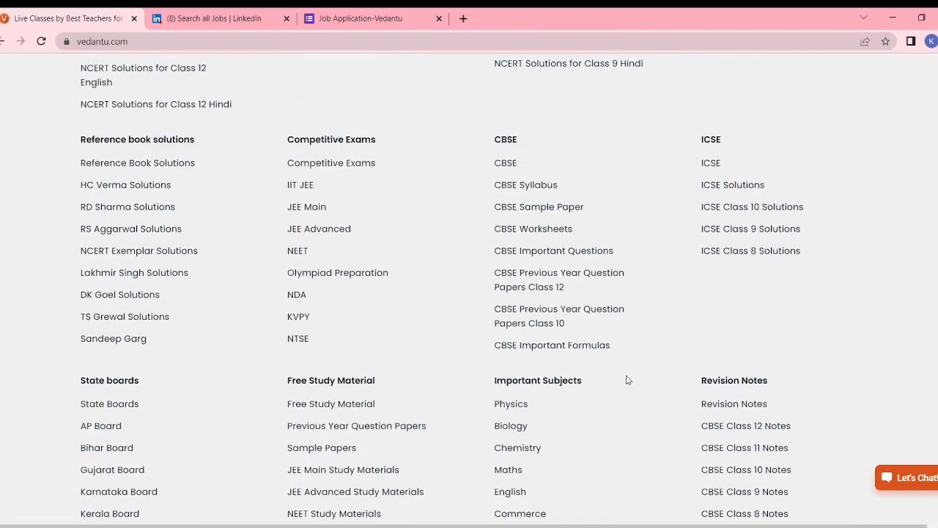
pyautogui.scroll(3)
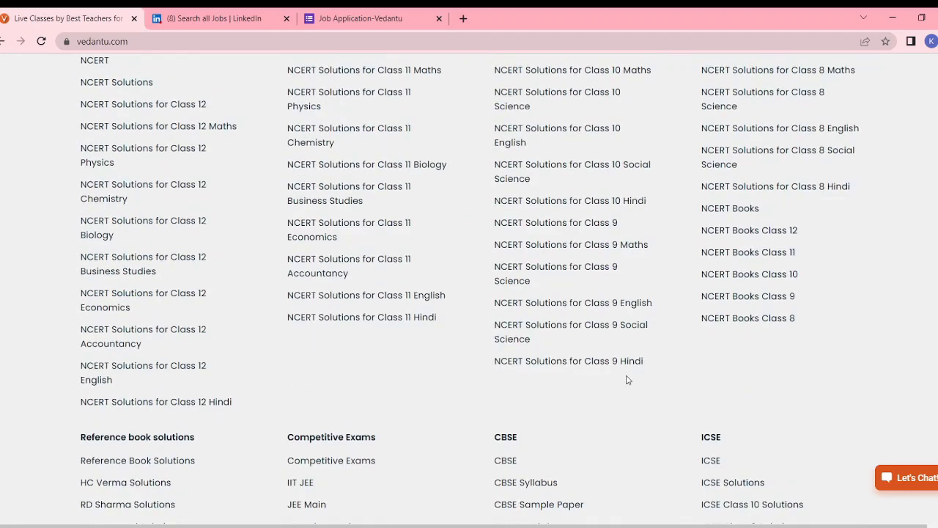
pyautogui.scroll(-3)
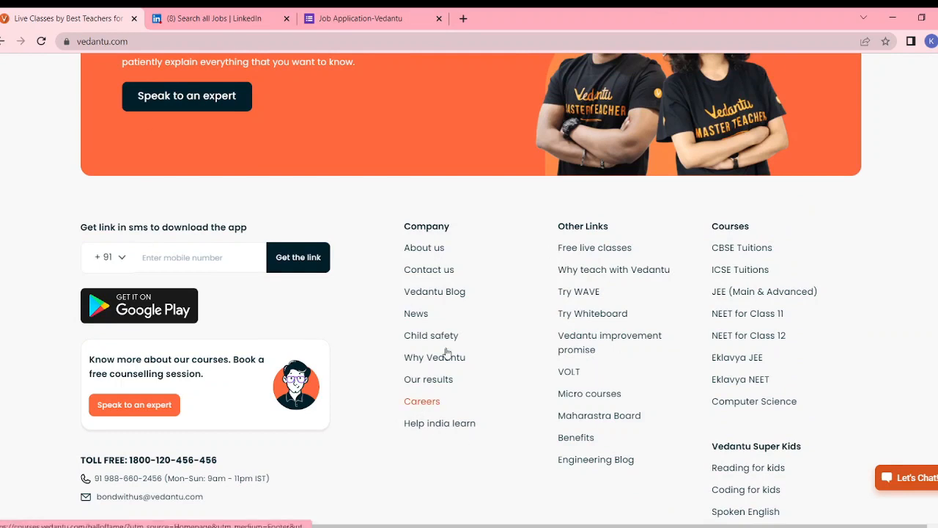
pyautogui.moveTo(448, 353)
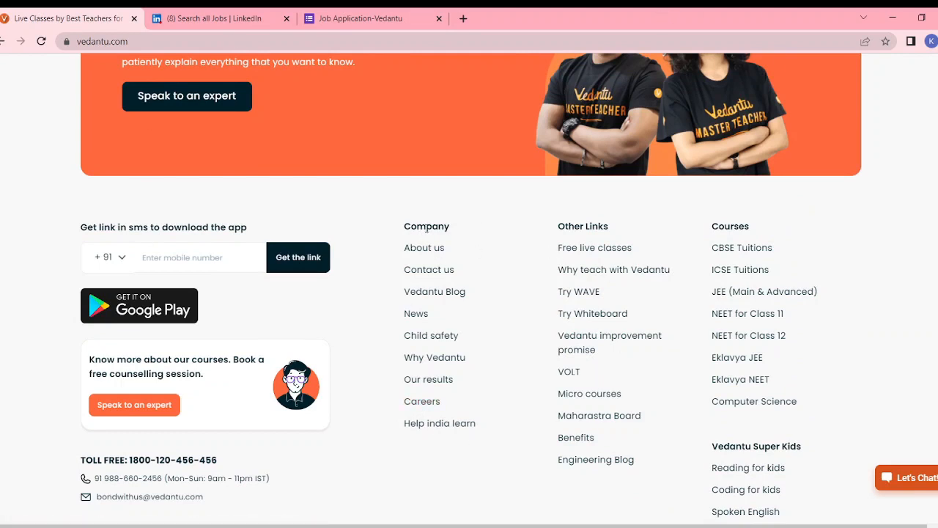
pyautogui.moveTo(428, 422)
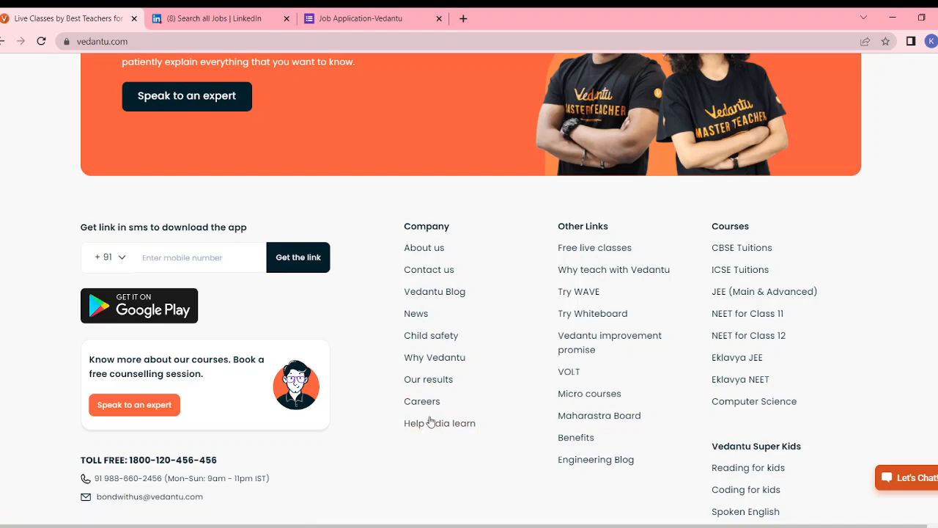
# Open Vedantu's Careers page and scroll past About us and Work culture to the Open Positions list.
pyautogui.click(422, 402)
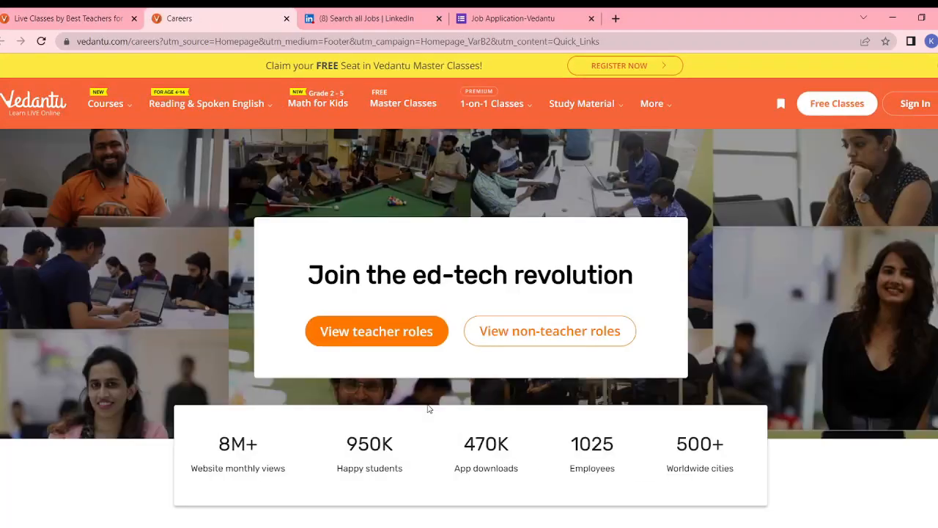
pyautogui.scroll(-3)
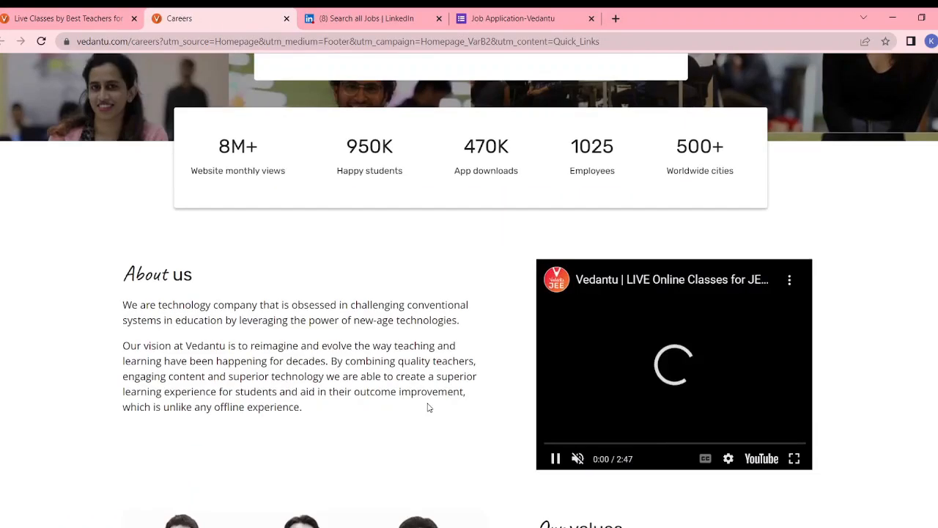
pyautogui.scroll(-3)
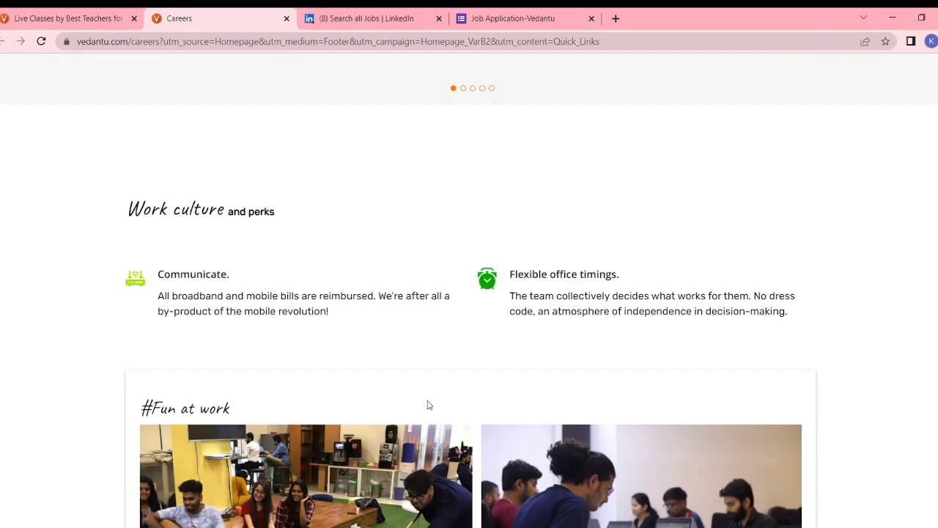
pyautogui.scroll(-3)
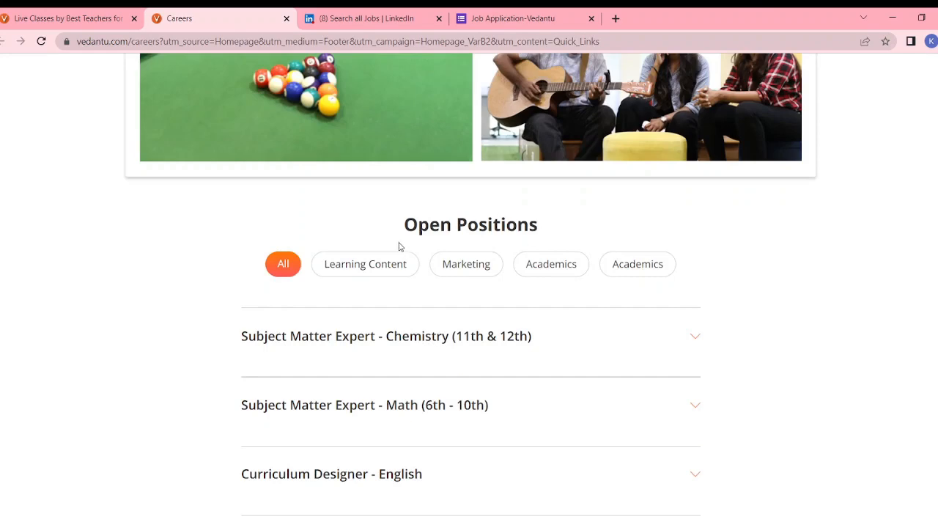
pyautogui.scroll(-3)
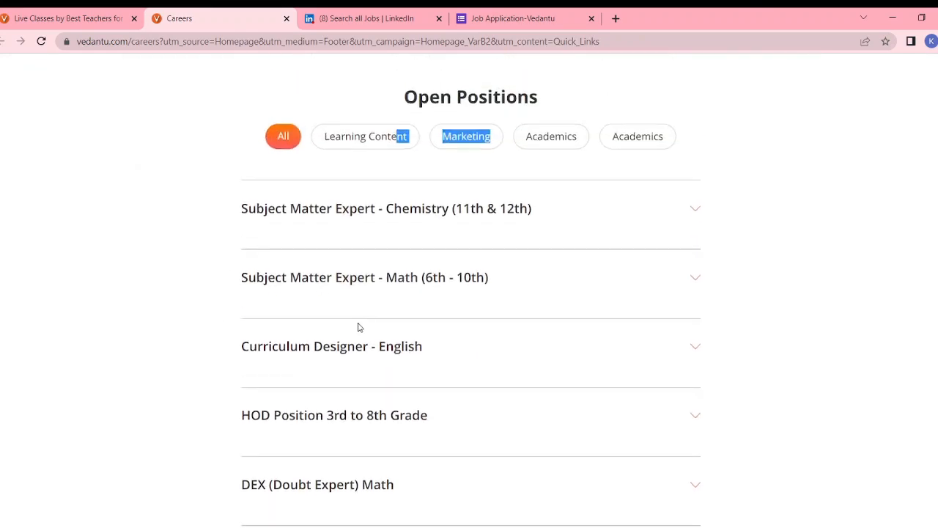
# Filter openings to Learning Content and read the Subject Matter Expert - Chemistry responsibilities and competencies.
pyautogui.click(366, 134)
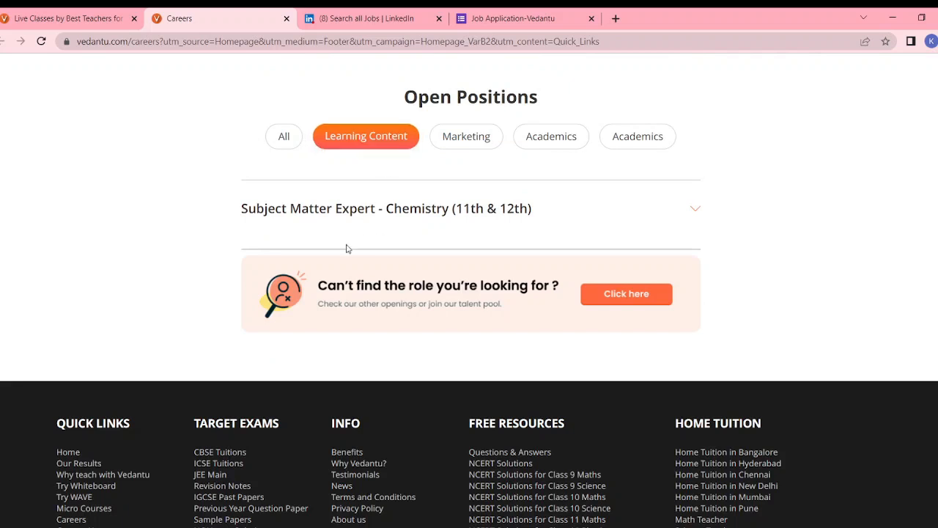
pyautogui.click(384, 208)
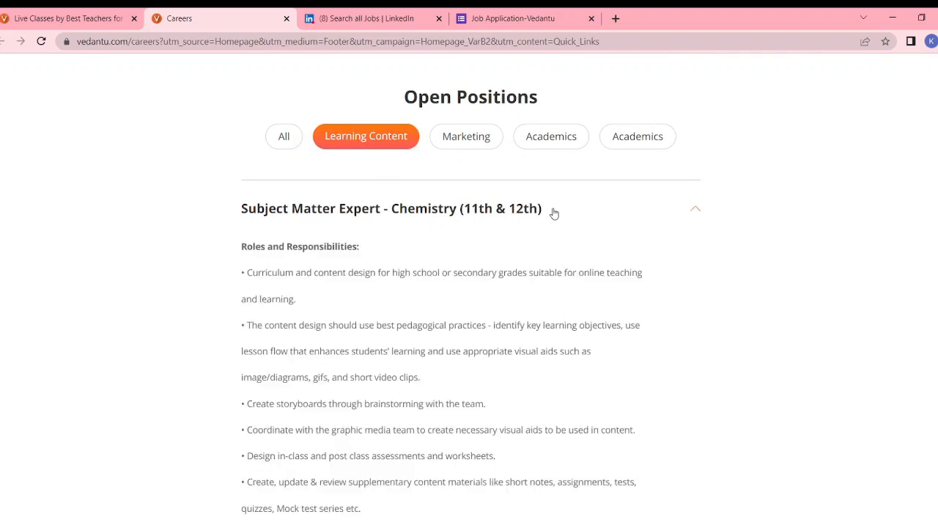
pyautogui.scroll(-3)
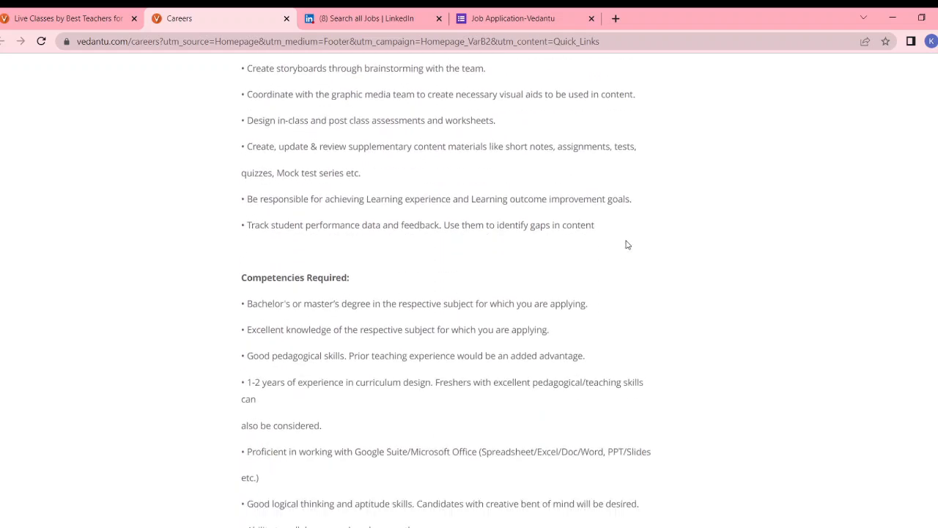
pyautogui.scroll(-3)
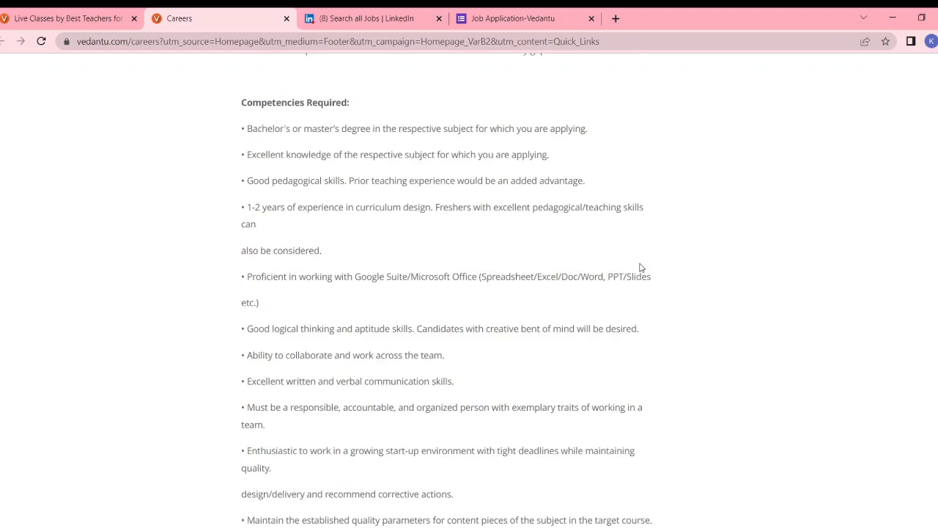
pyautogui.scroll(-3)
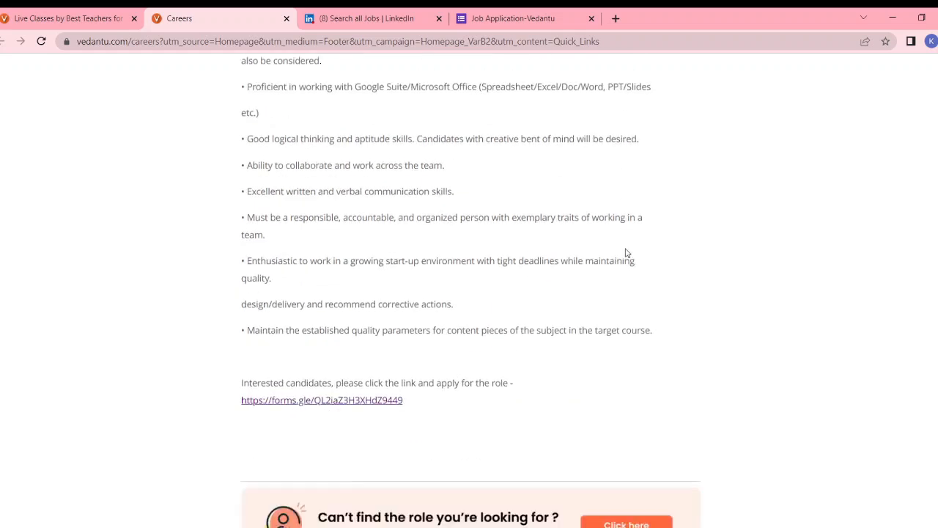
pyautogui.scroll(-3)
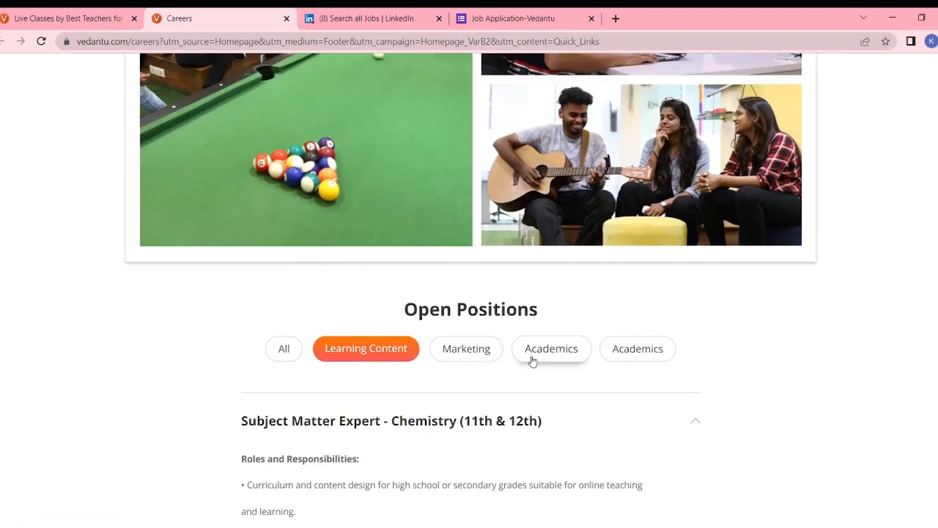
# Filter openings to Academics and read through the Curriculum Designer - English listing, then collapse it.
pyautogui.click(551, 349)
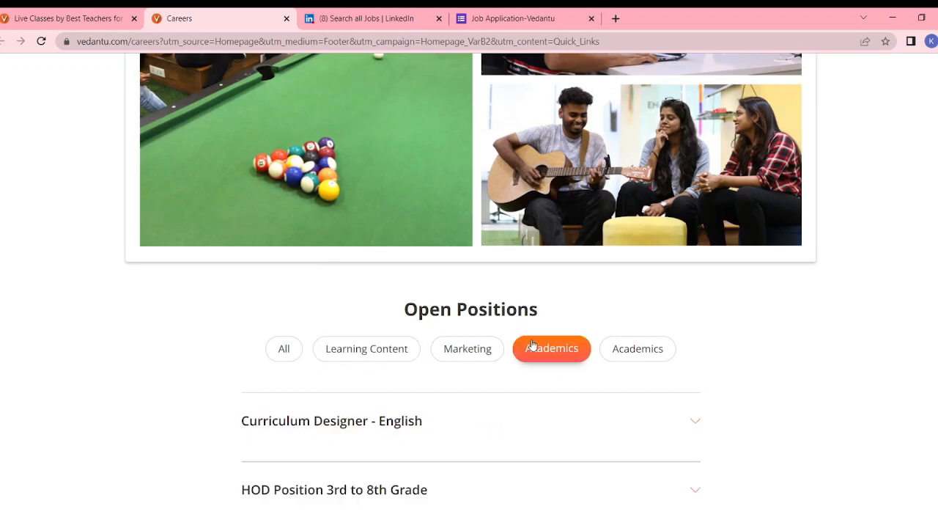
pyautogui.scroll(-3)
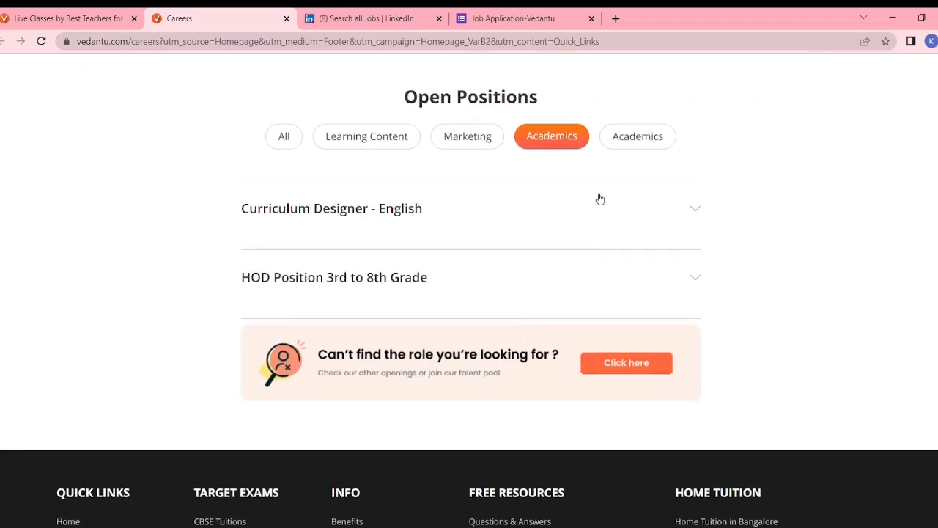
pyautogui.moveTo(290, 217)
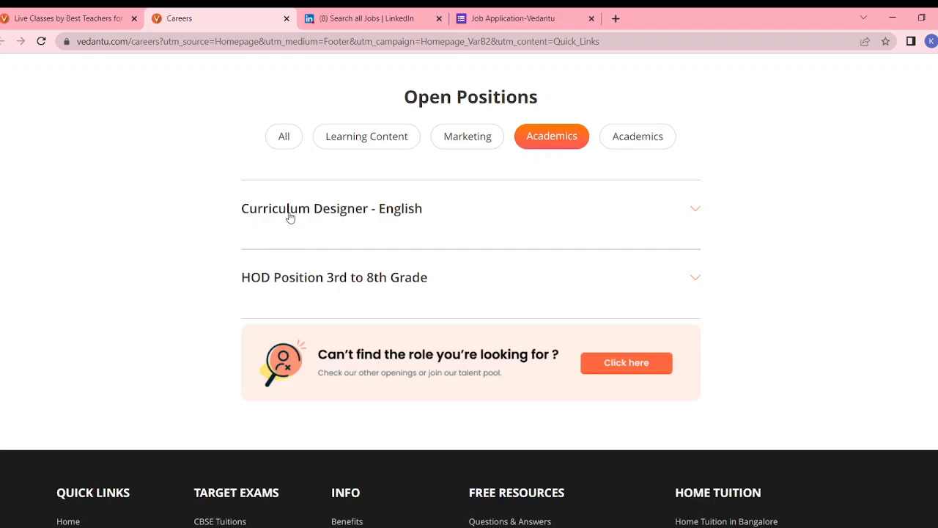
pyautogui.click(331, 208)
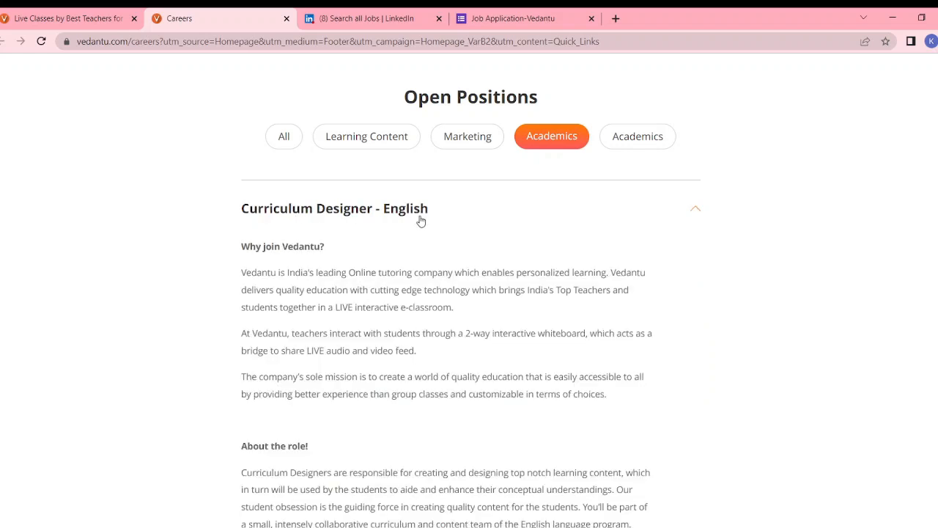
pyautogui.scroll(-3)
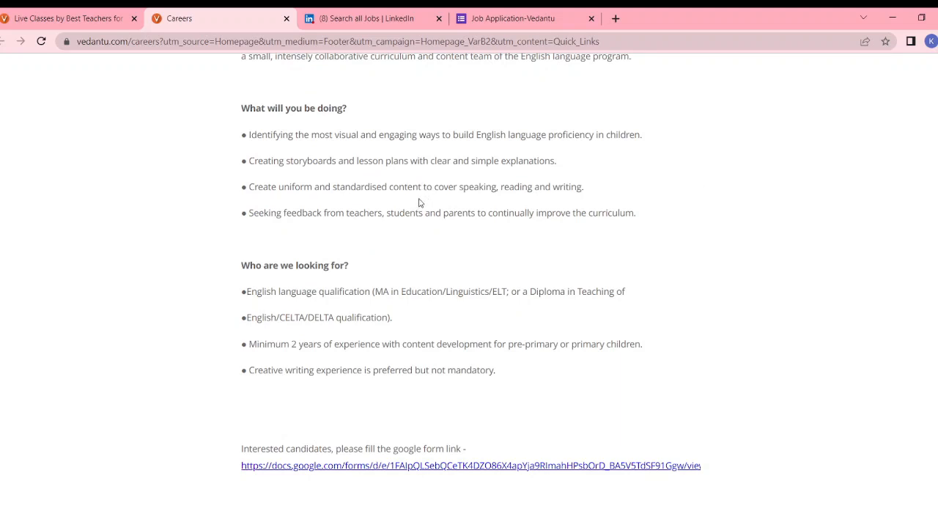
pyautogui.moveTo(386, 155)
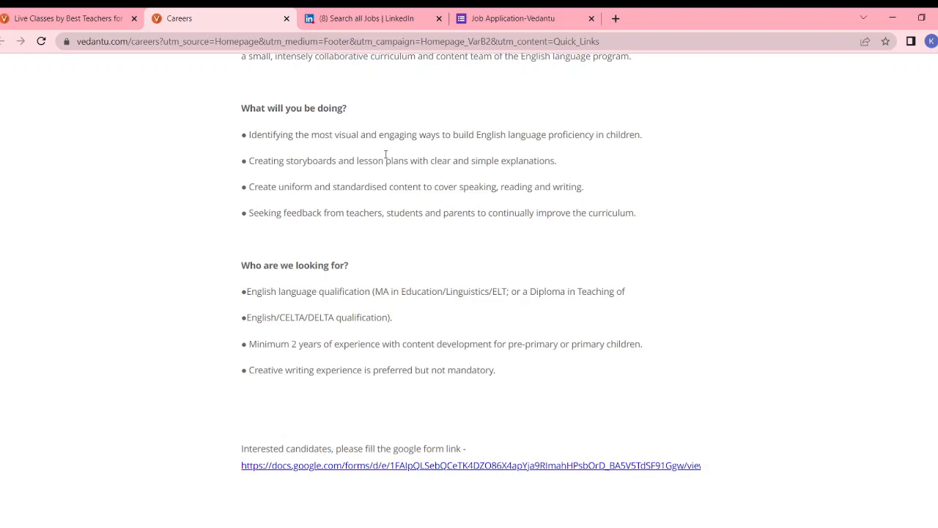
pyautogui.moveTo(460, 239)
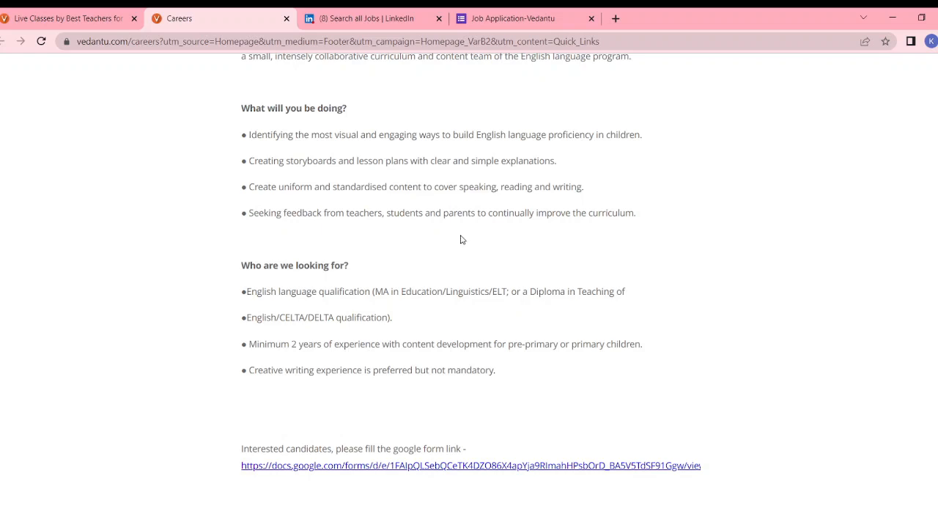
pyautogui.scroll(-3)
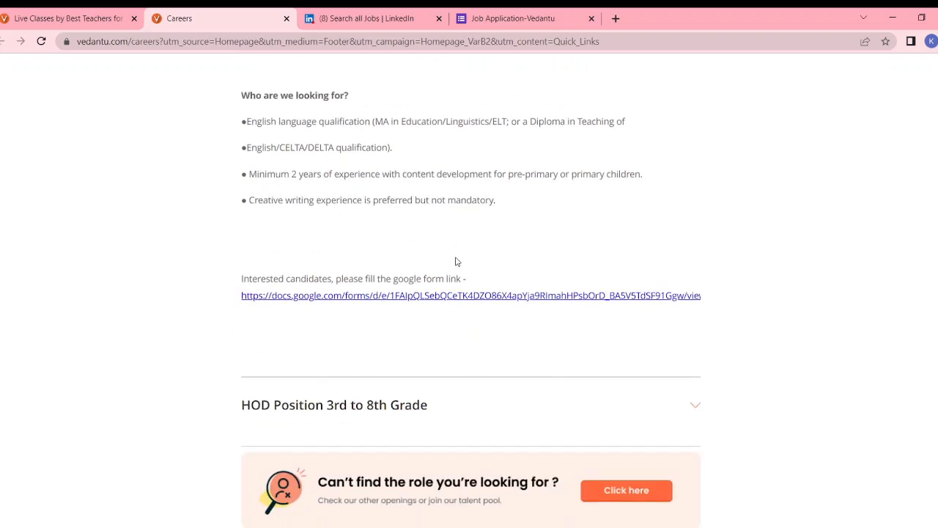
pyautogui.moveTo(741, 354)
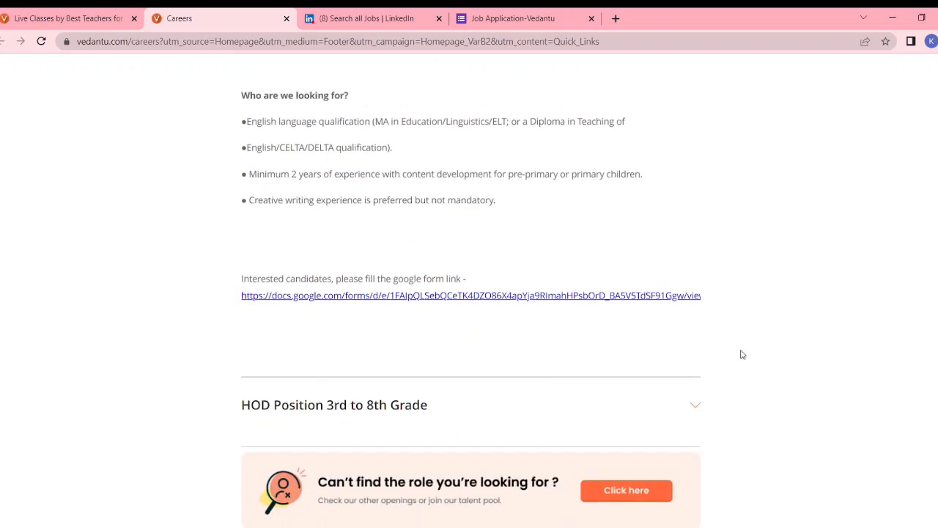
pyautogui.moveTo(358, 173); pyautogui.dragTo(642, 173)
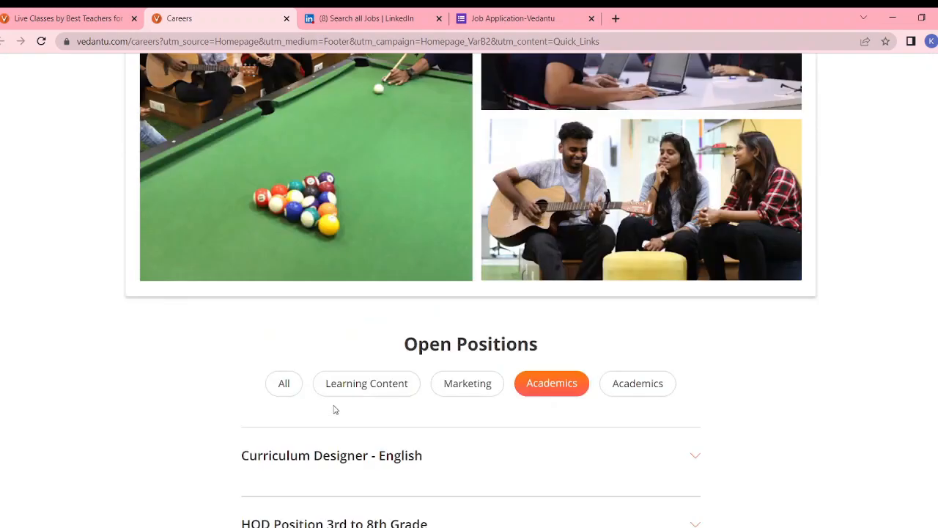
pyautogui.click(331, 455)
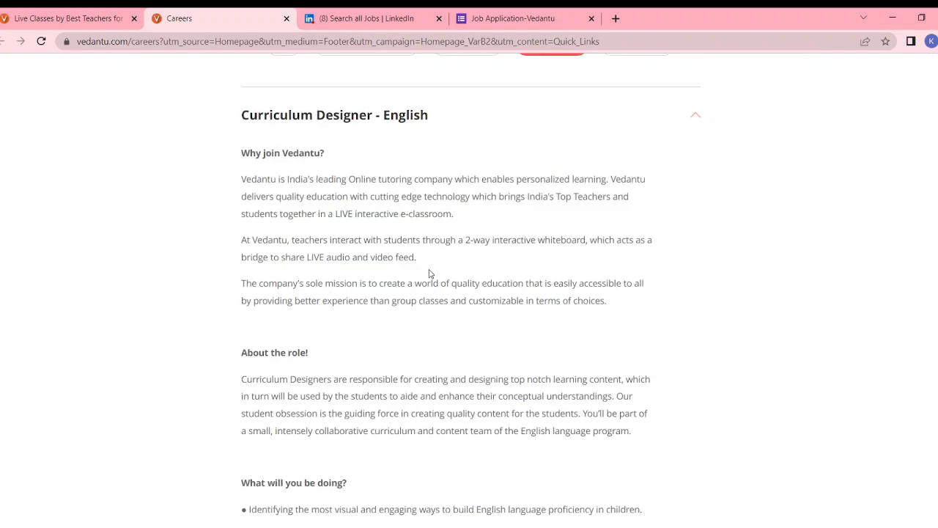
pyautogui.scroll(-3)
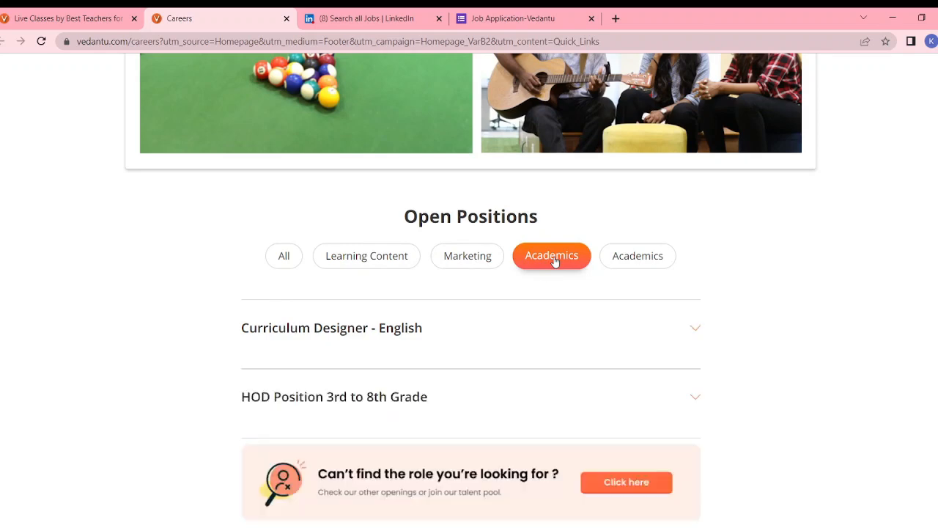
# Read the HOD Position 3rd to 8th Grade prerequisites, video instructions and skills, then return to the list.
pyautogui.scroll(-3)
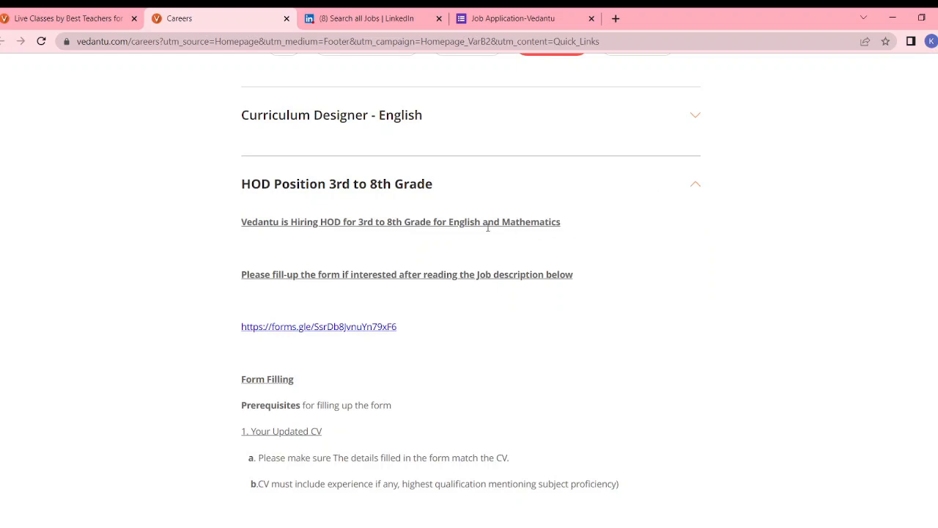
pyautogui.moveTo(384, 228)
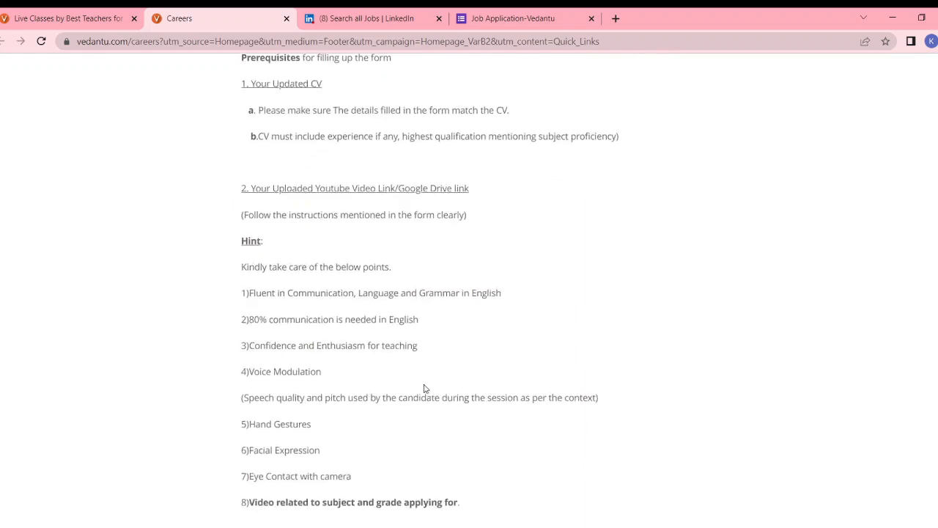
pyautogui.scroll(-3)
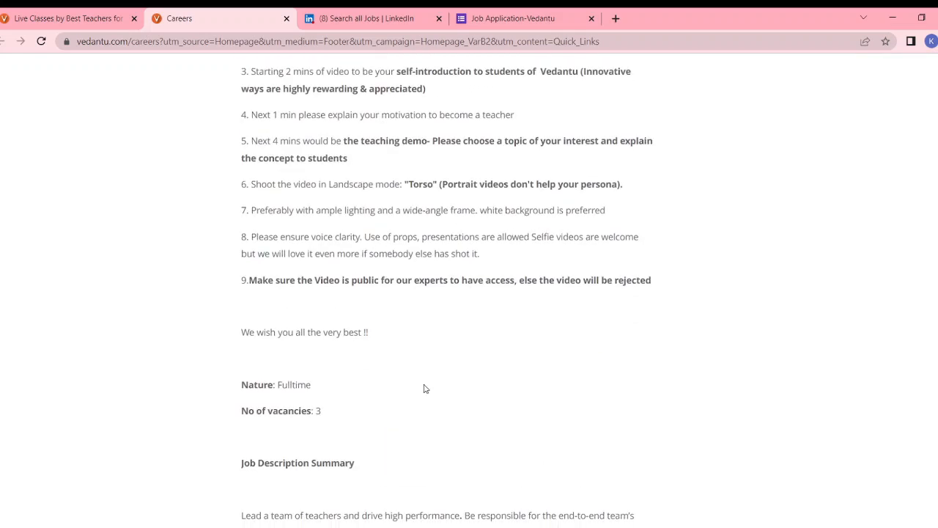
pyautogui.scroll(-3)
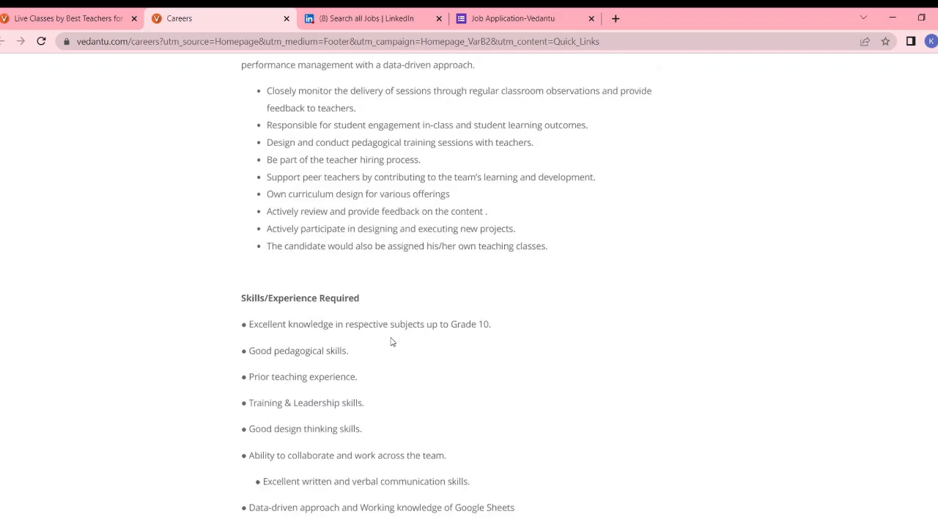
pyautogui.scroll(-3)
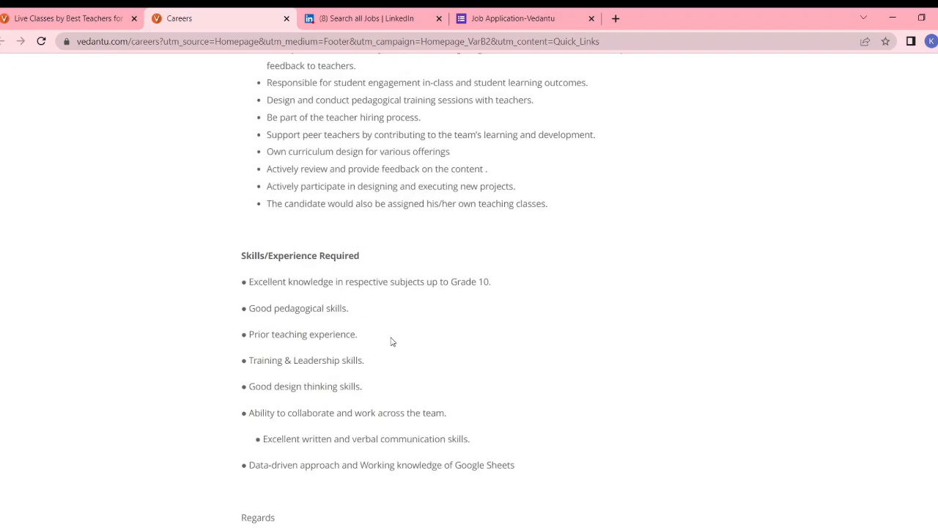
pyautogui.scroll(-3)
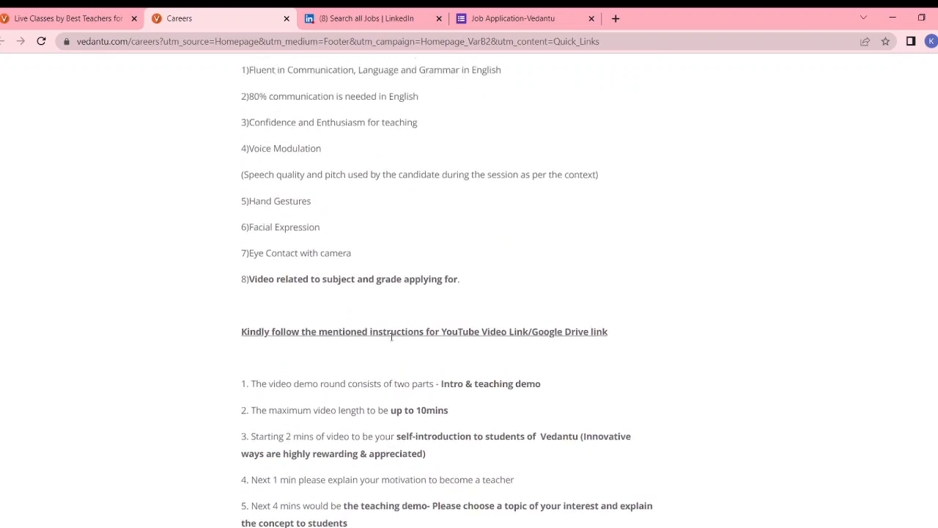
pyautogui.scroll(3)
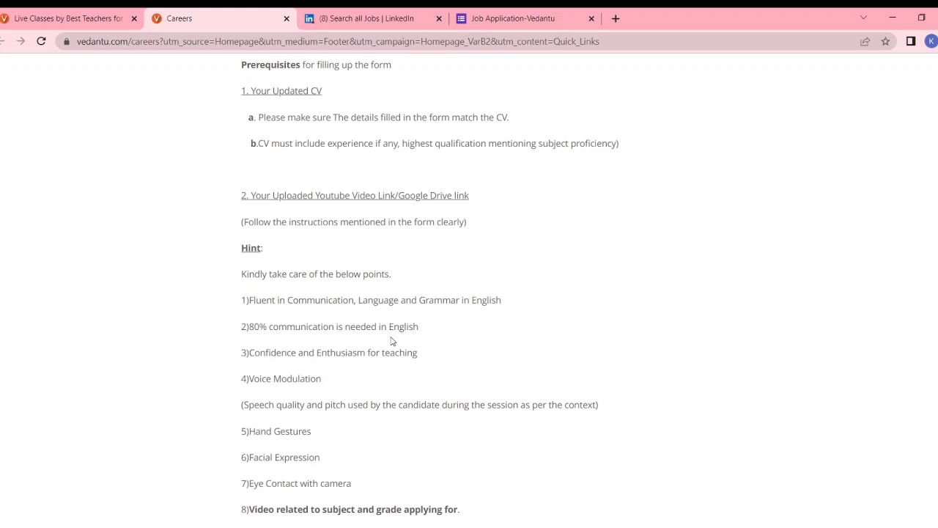
pyautogui.scroll(-3)
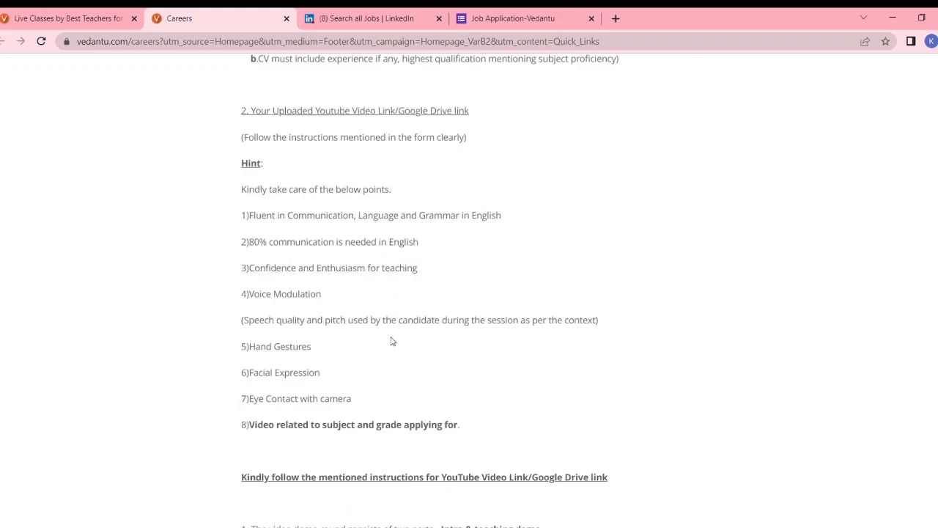
pyautogui.scroll(-3)
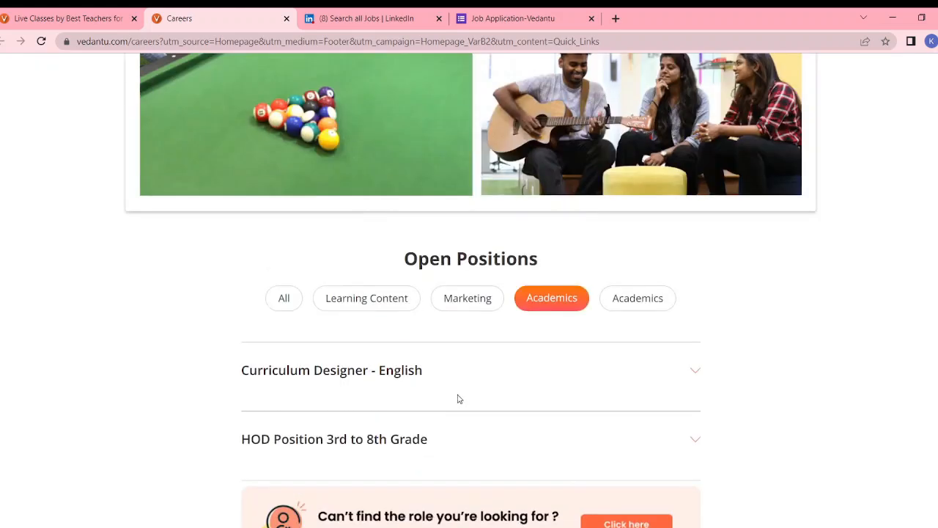
# Switch to the second Academics category and read the DEX (Doubt Expert) Math listing down to its salary.
pyautogui.click(334, 439)
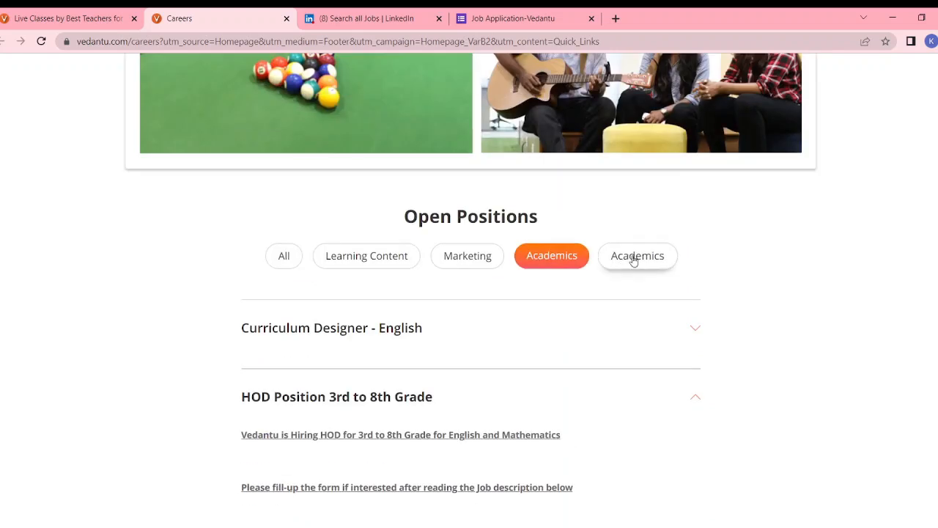
pyautogui.click(636, 255)
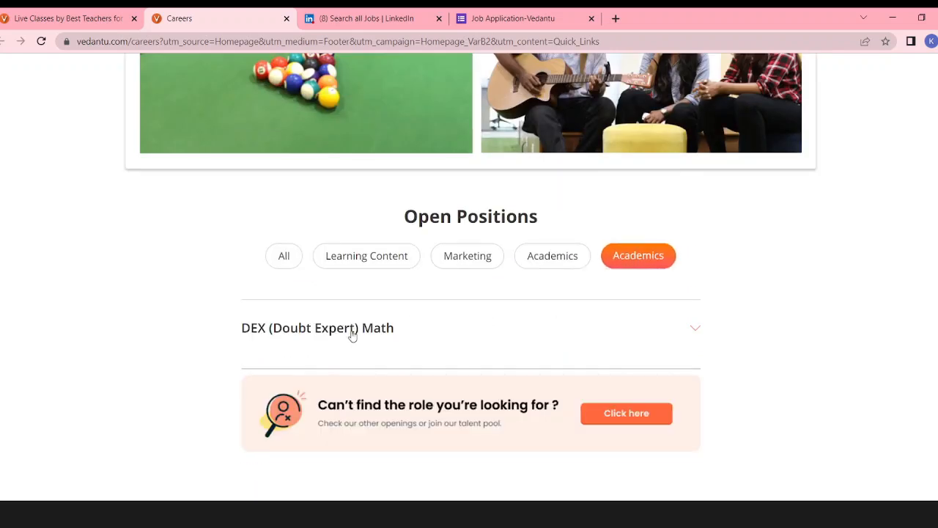
pyautogui.click(320, 328)
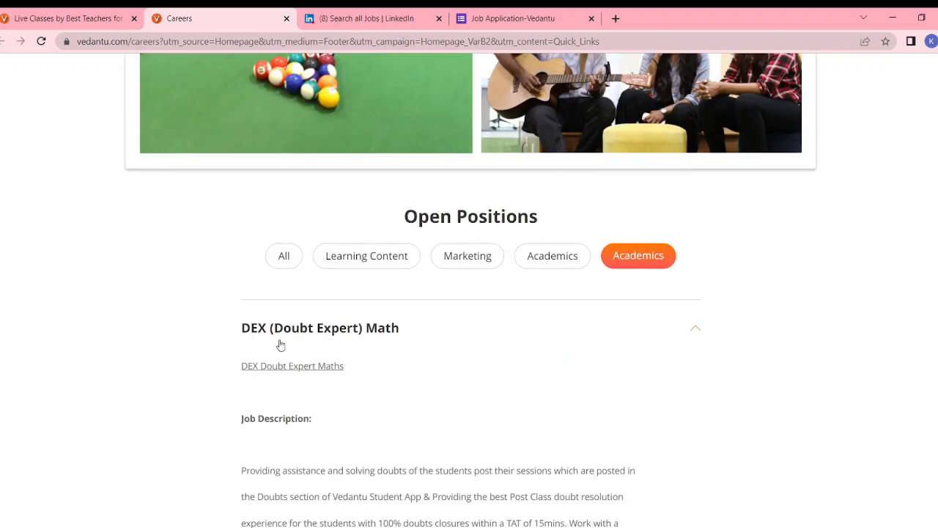
pyautogui.scroll(-3)
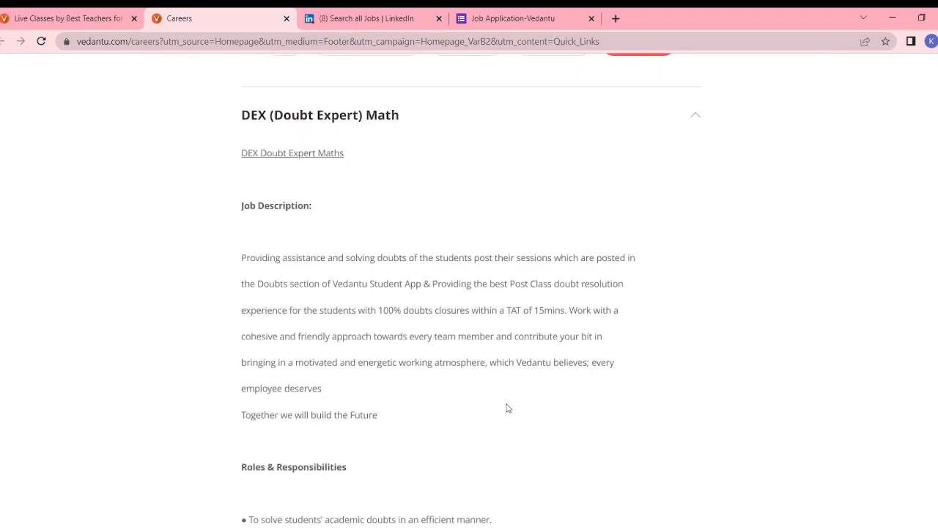
pyautogui.scroll(-3)
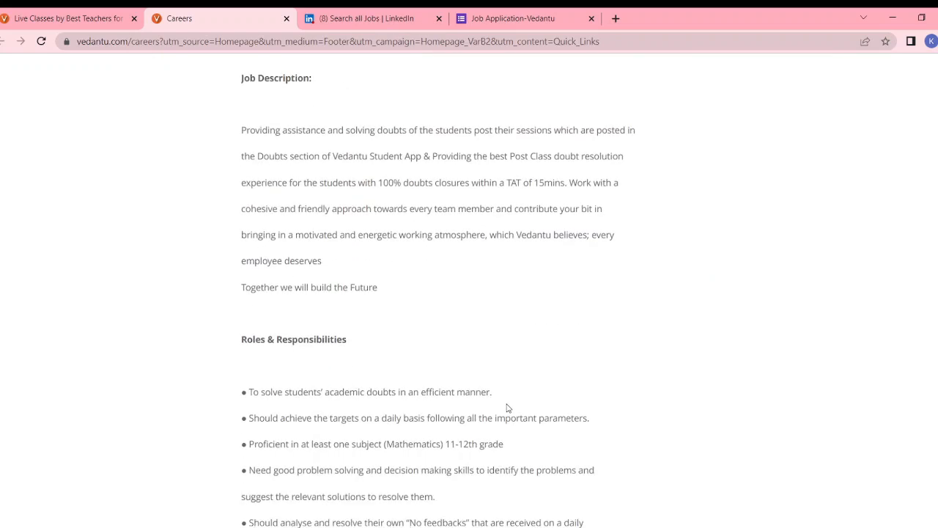
pyautogui.scroll(-3)
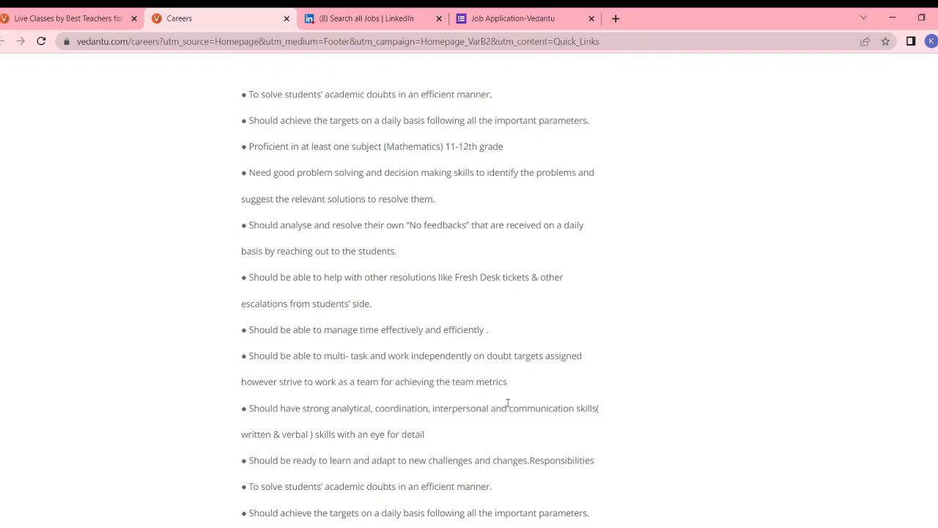
pyautogui.scroll(-3)
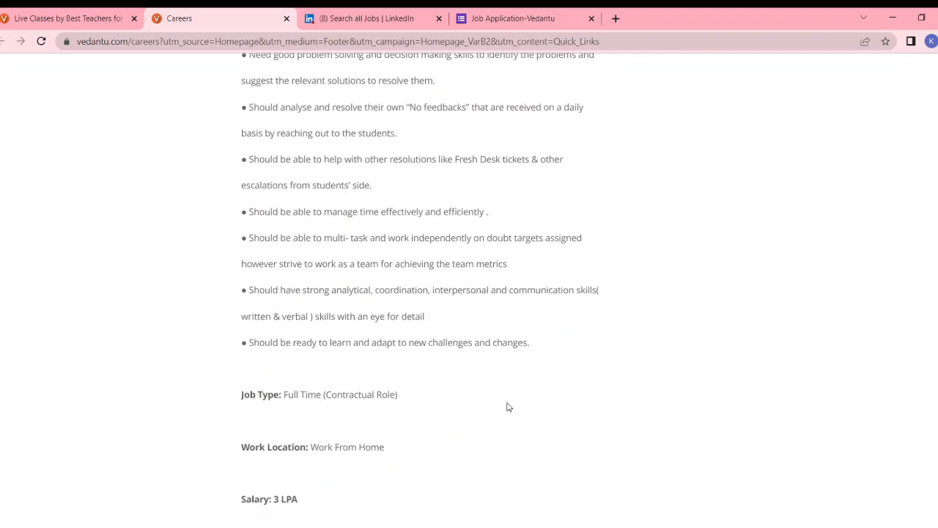
pyautogui.scroll(-3)
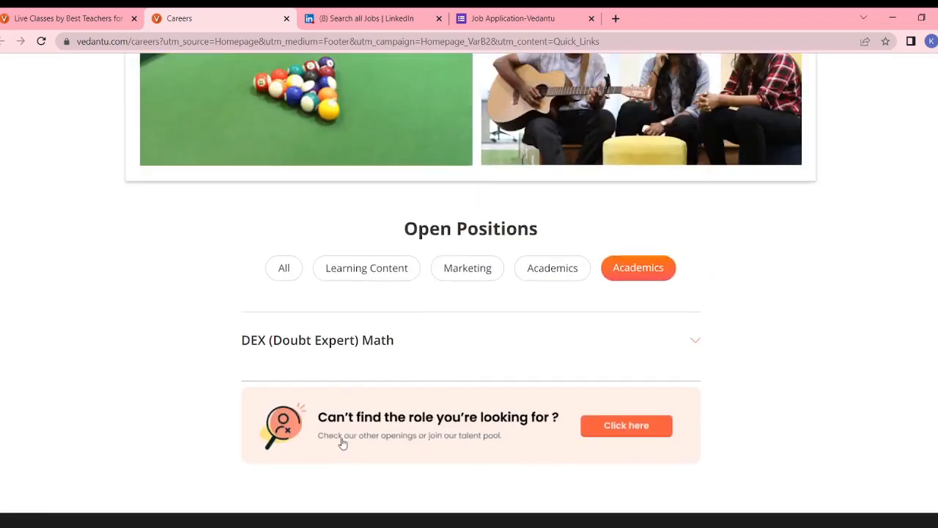
# Browse the DEX Math listing, then the Marketing and both Academics position categories.
pyautogui.click(317, 340)
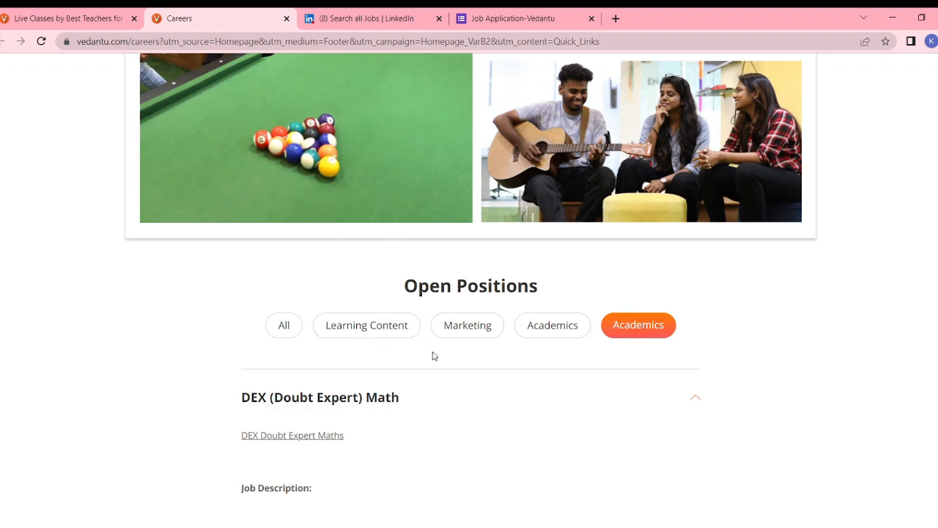
pyautogui.click(466, 326)
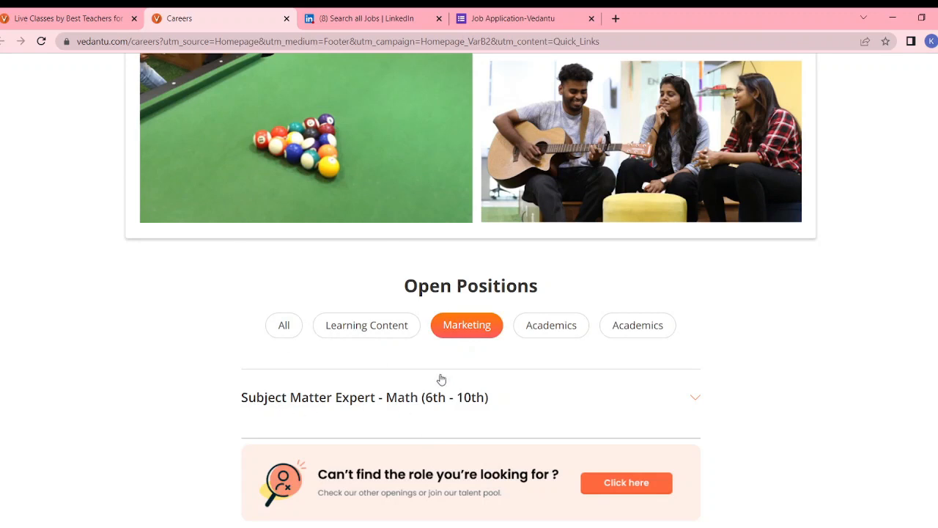
pyautogui.click(551, 325)
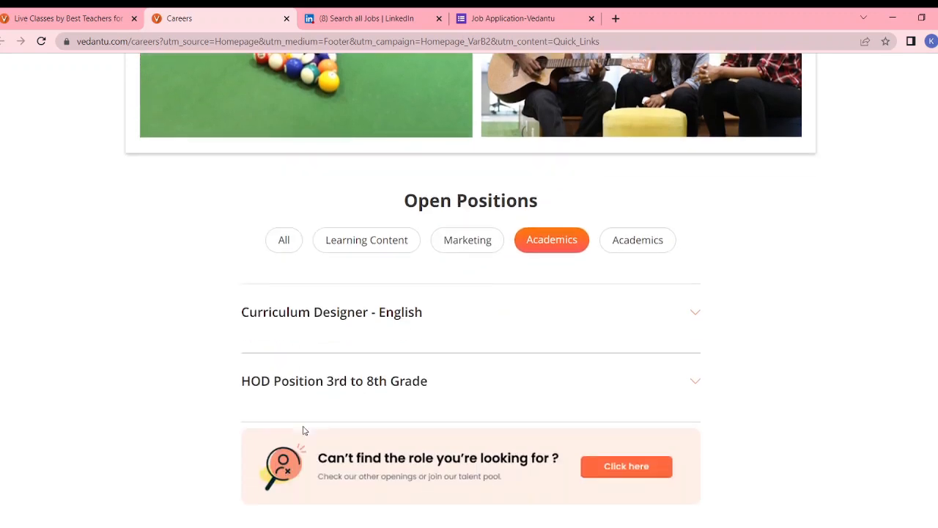
pyautogui.click(637, 240)
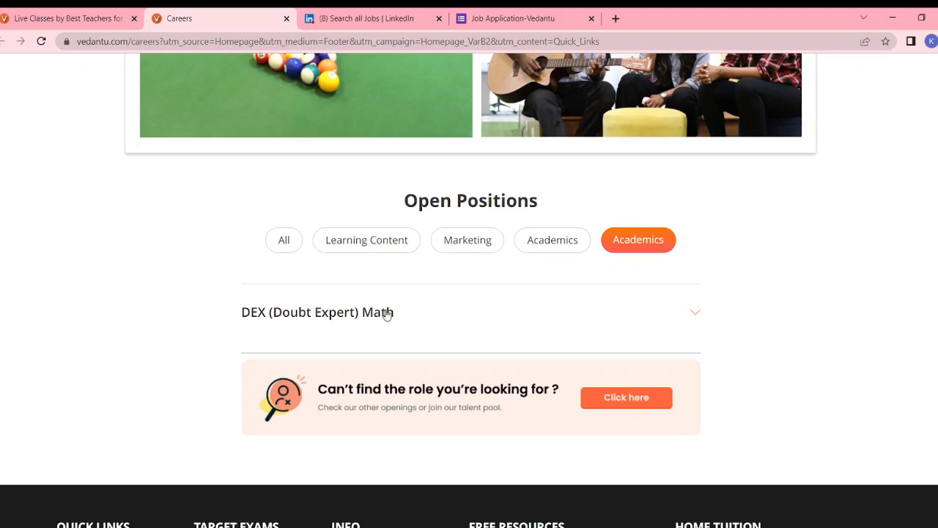
# Return to the LinkedIn Vedantu job search showing the Academic Counselor listing.
pyautogui.click(66, 18)
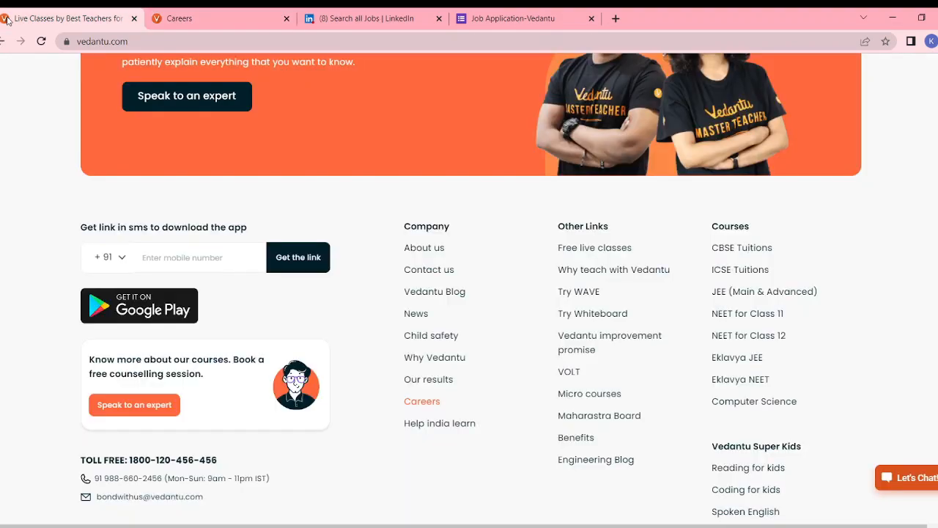
pyautogui.click(372, 18)
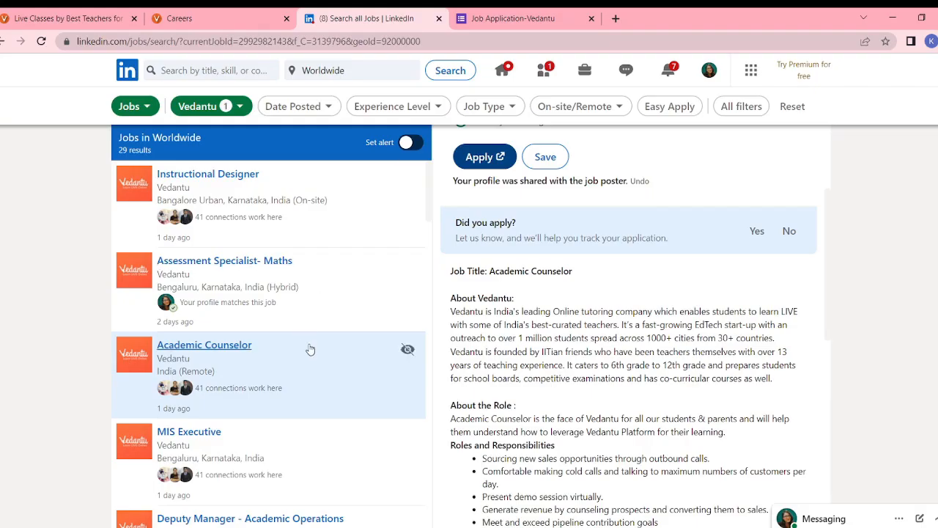
pyautogui.moveTo(284, 277)
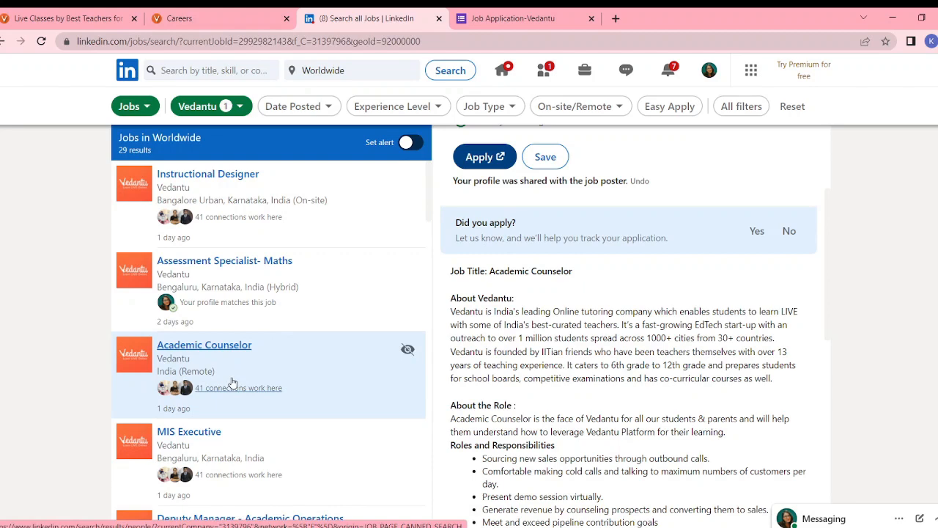
pyautogui.moveTo(255, 381)
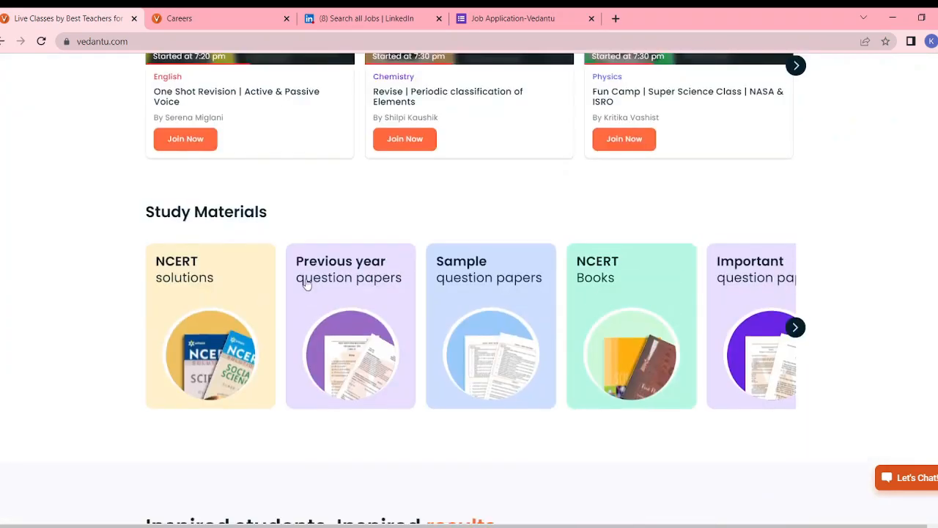
pyautogui.scroll(-3)
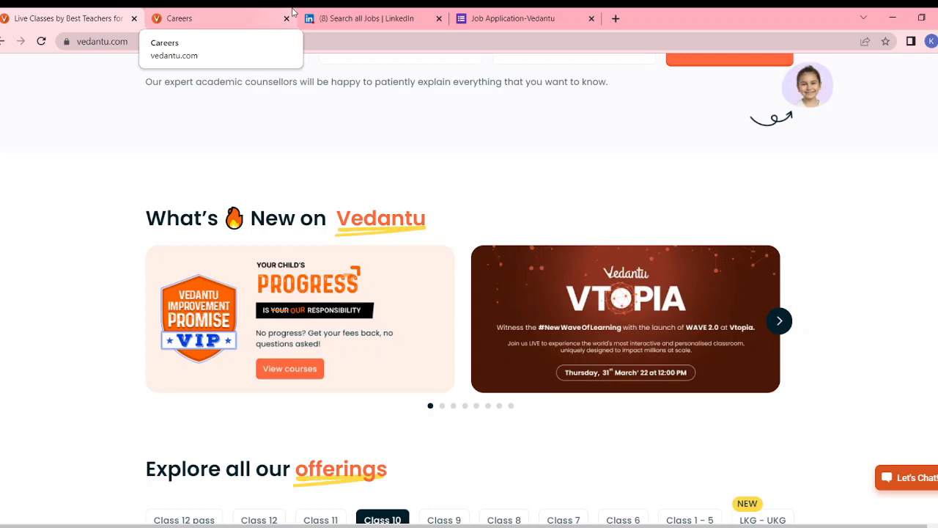
pyautogui.moveTo(396, 198)
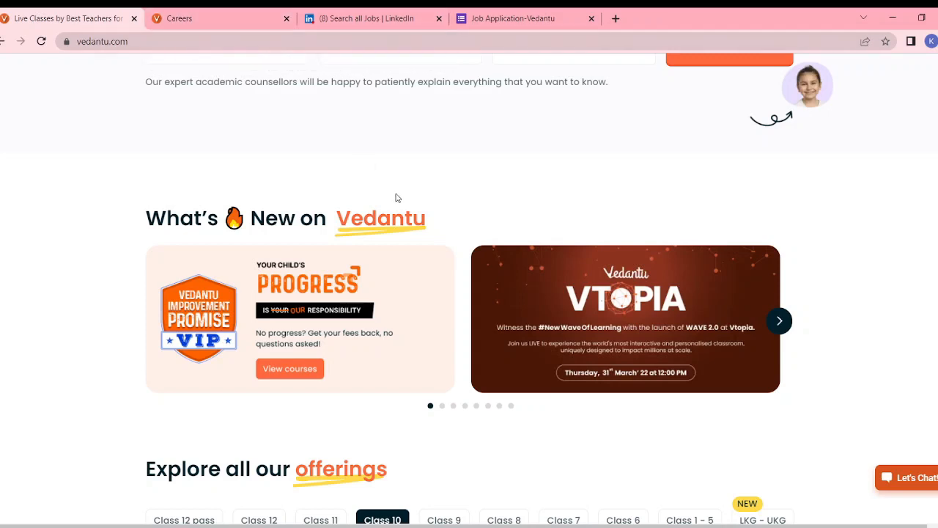
pyautogui.scroll(3)
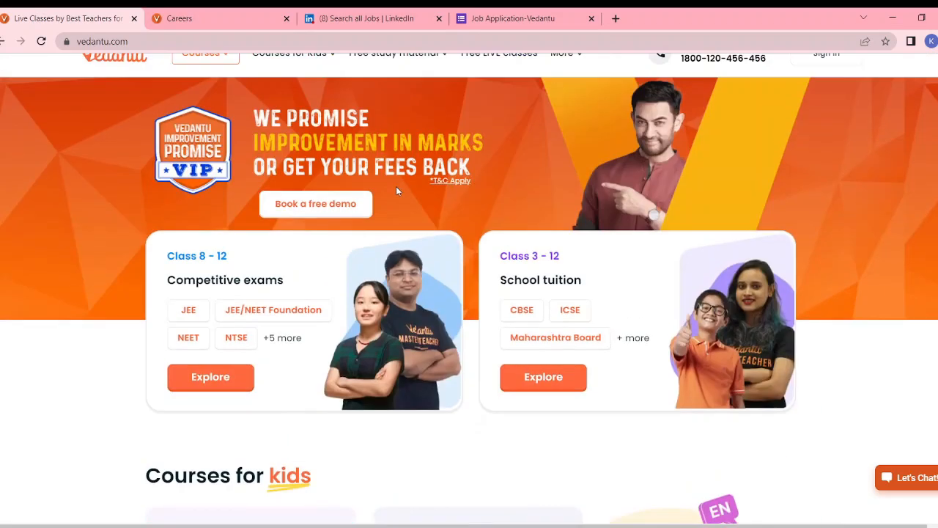